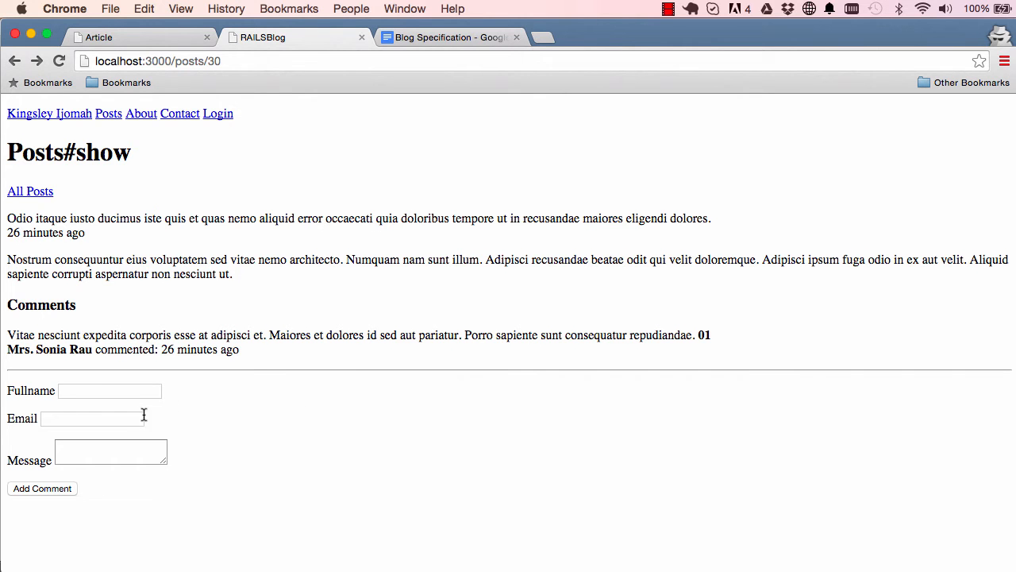
Open the comments table's Structure tab in SQLiteStudio to check its post_id and visitor_id columns
{"action": "left_click", "coordinate": [92, 419]}
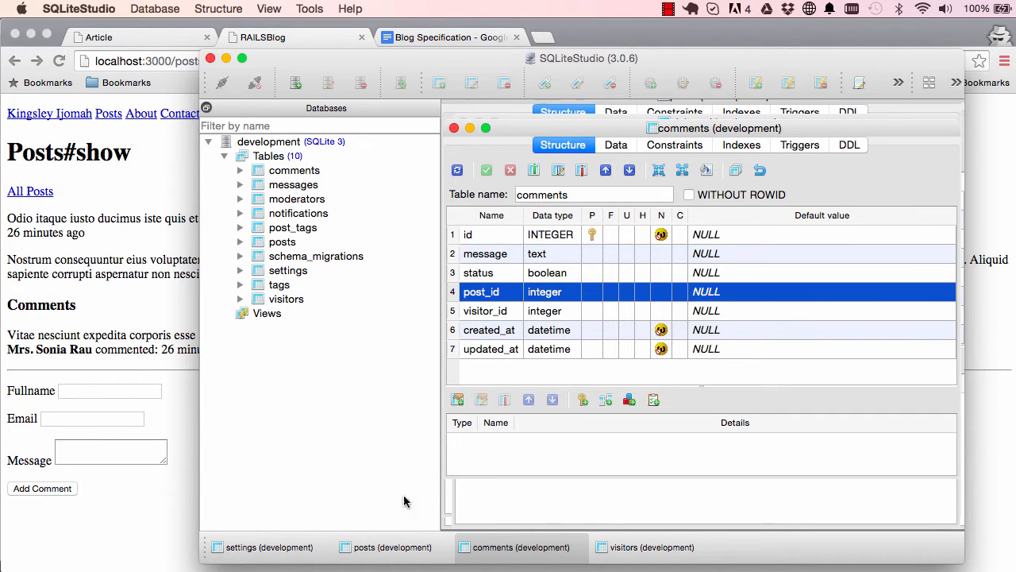
{"action": "left_click", "coordinate": [651, 547]}
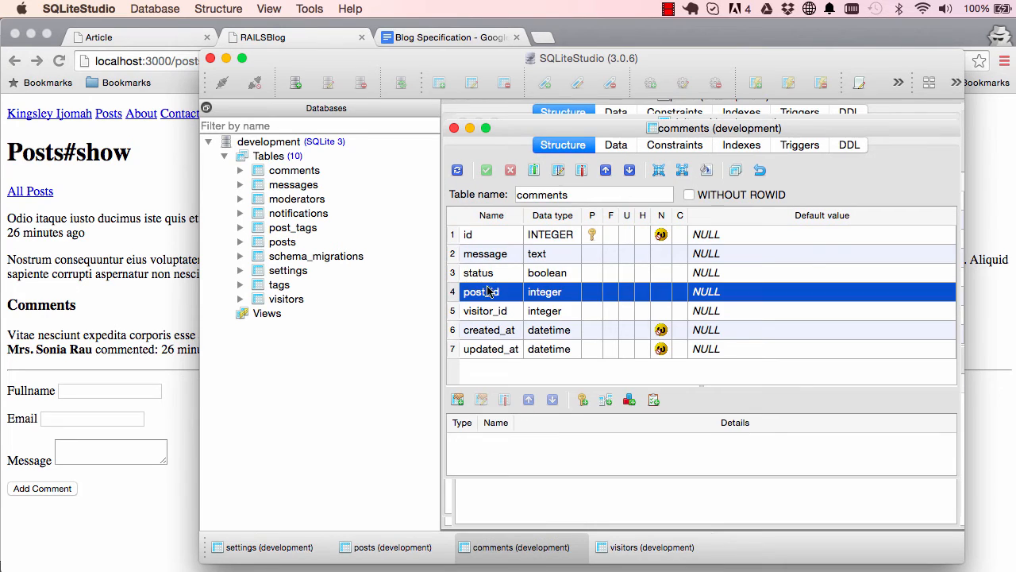
{"action": "left_click", "coordinate": [487, 310]}
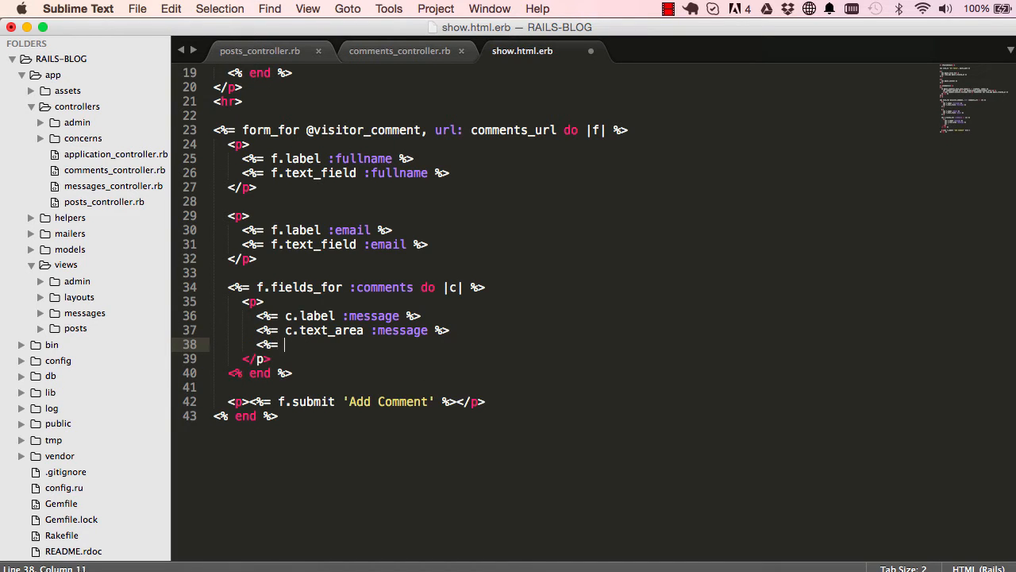
{"action": "type", "text": "c.hidden_field"}
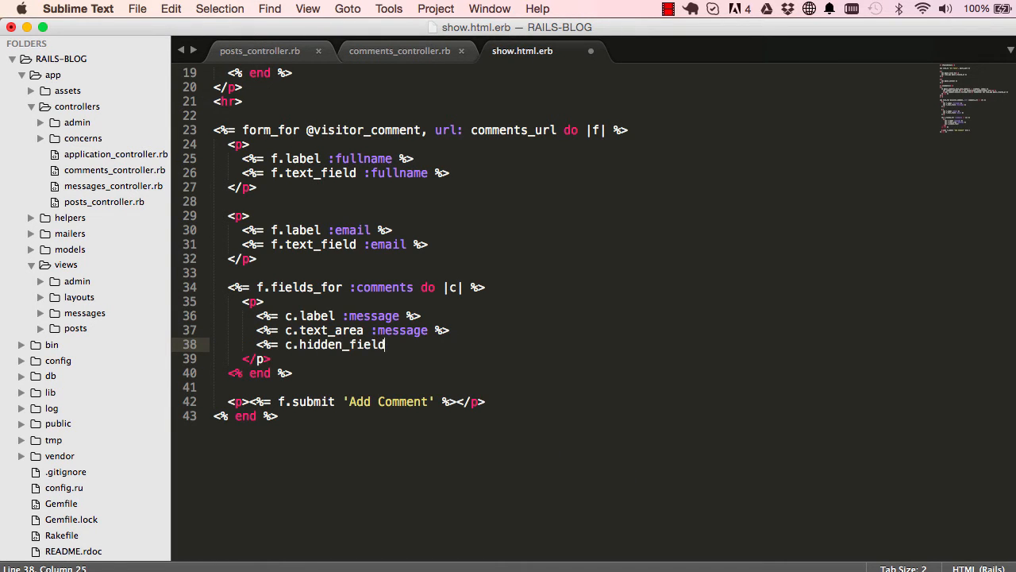
{"action": "type", "text": ":post_id"}
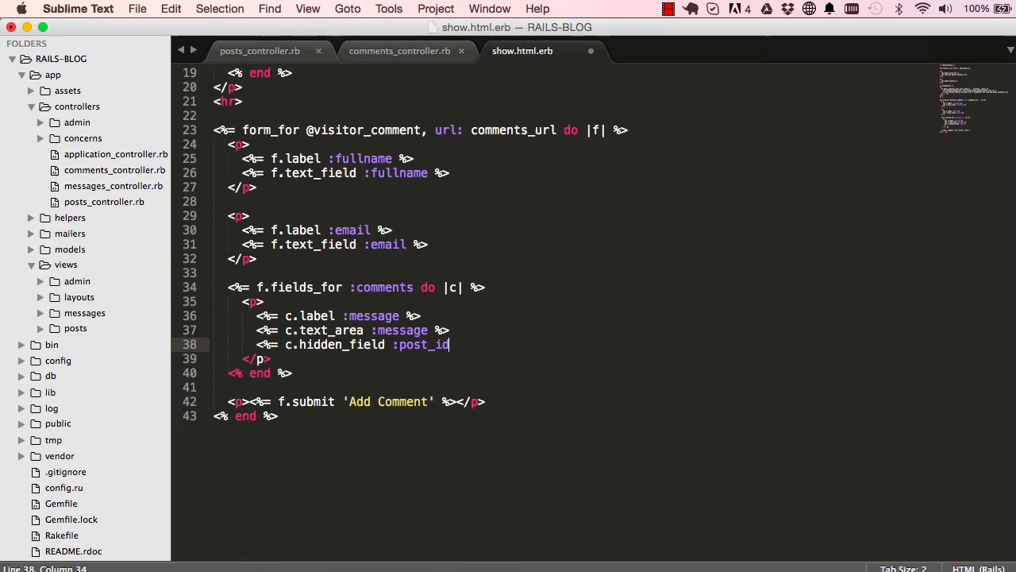
{"action": "type", "text": ", value: @"}
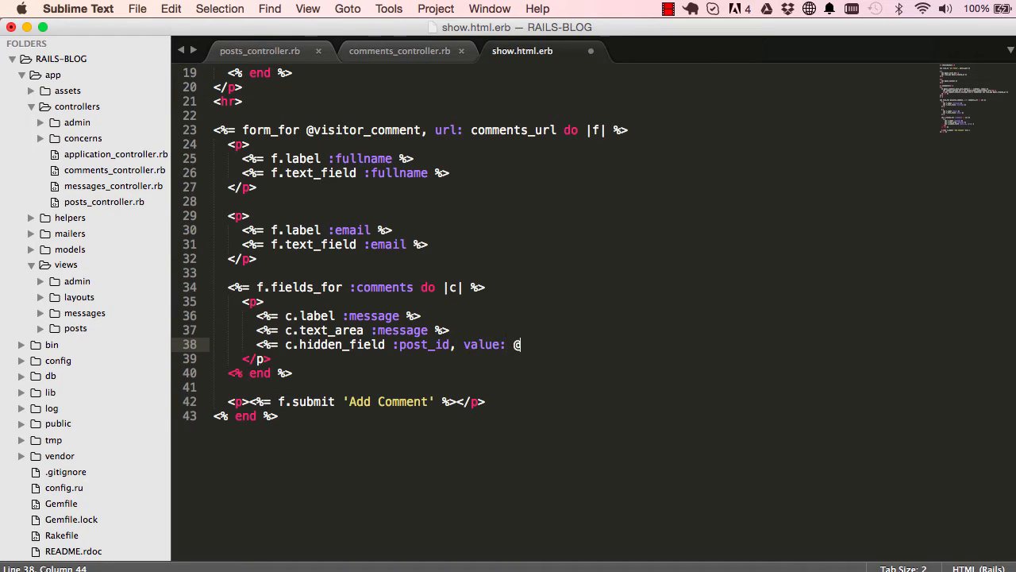
{"action": "type", "text": "post.id %>"}
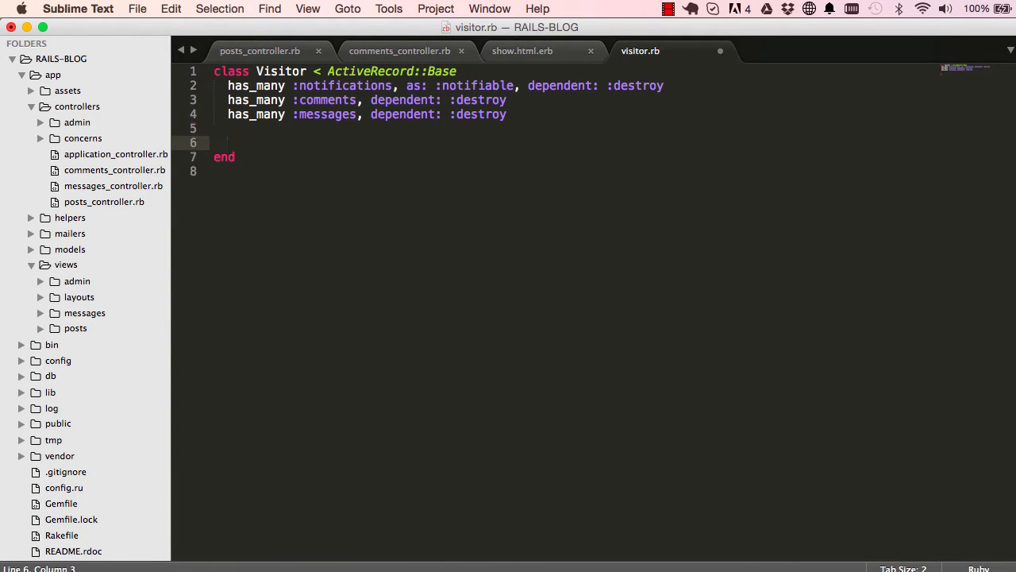
Add accepts_nested_attributes_for :comments to visitor.rb and go back to show.html.erb
{"action": "type", "text": "accepts_nested"}
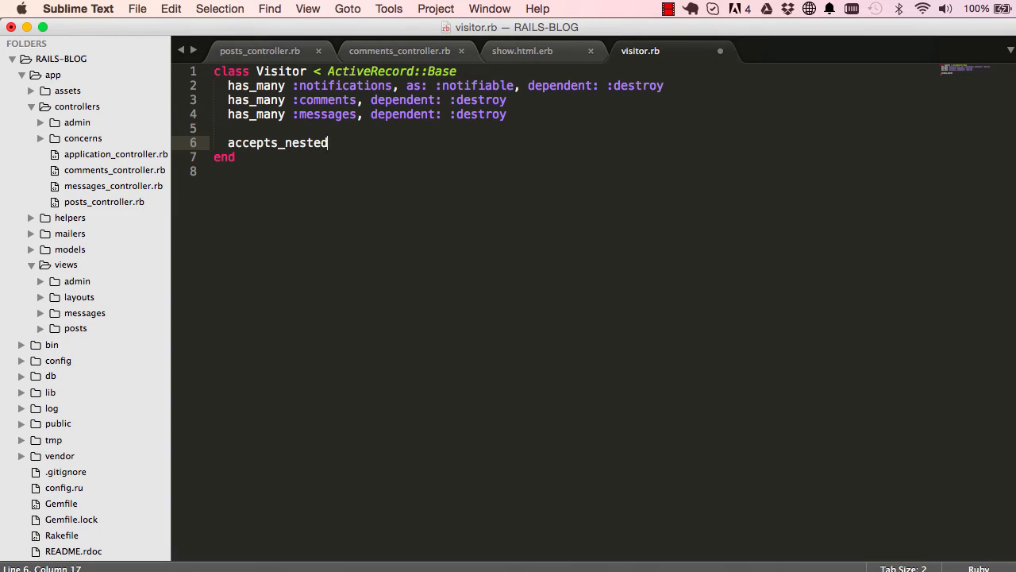
{"action": "type", "text": "_attributes_for"}
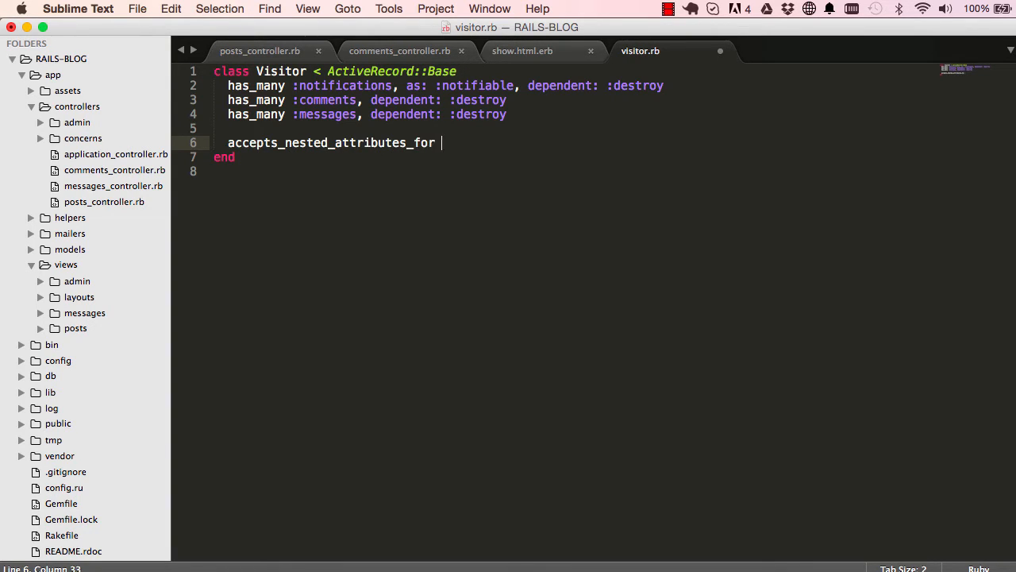
{"action": "type", "text": ":comments"}
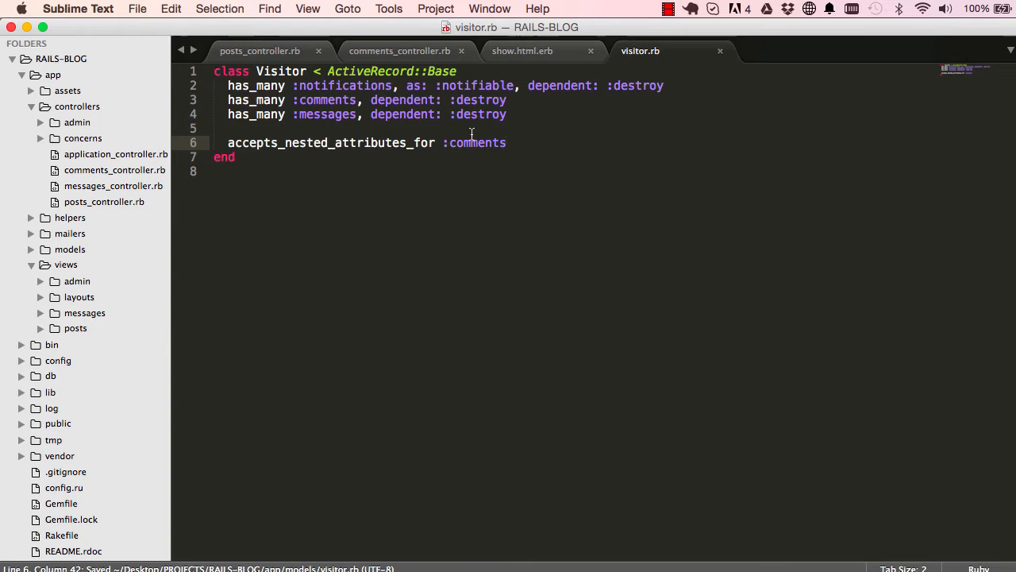
{"action": "left_click", "coordinate": [522, 51]}
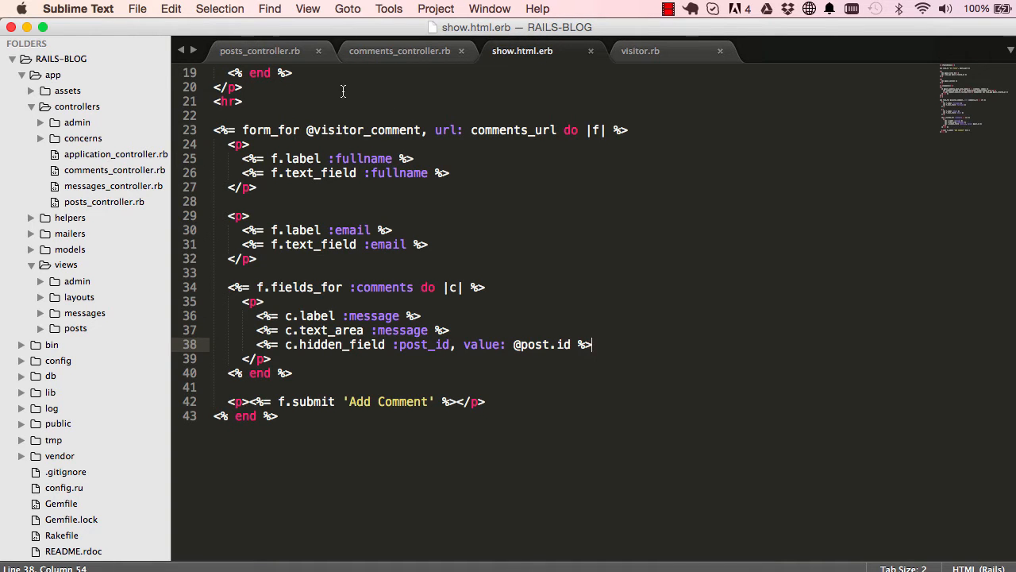
Make the create action call byebug and redirect_to :back
{"action": "left_click", "coordinate": [399, 50]}
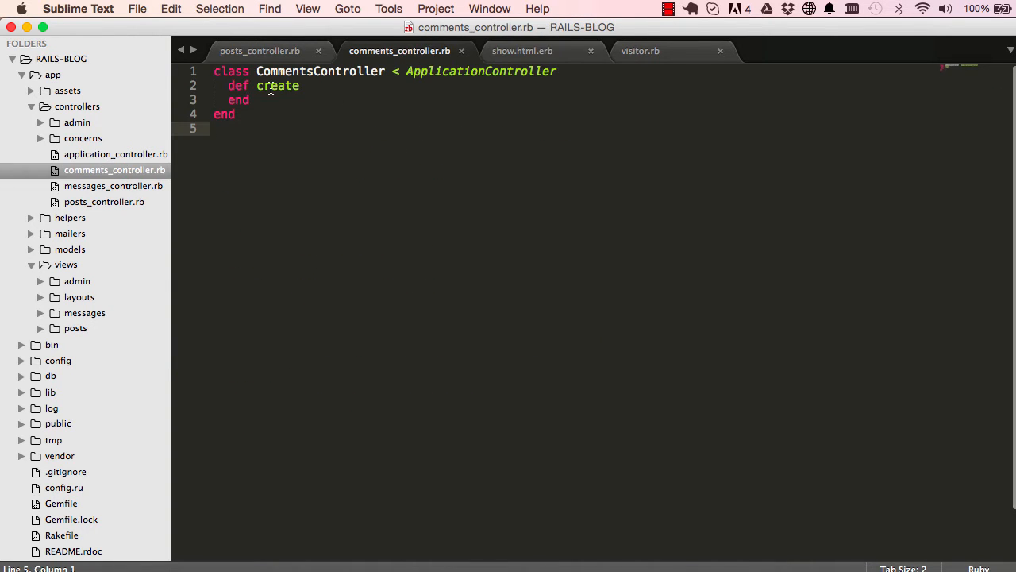
{"action": "key", "text": "enter"}
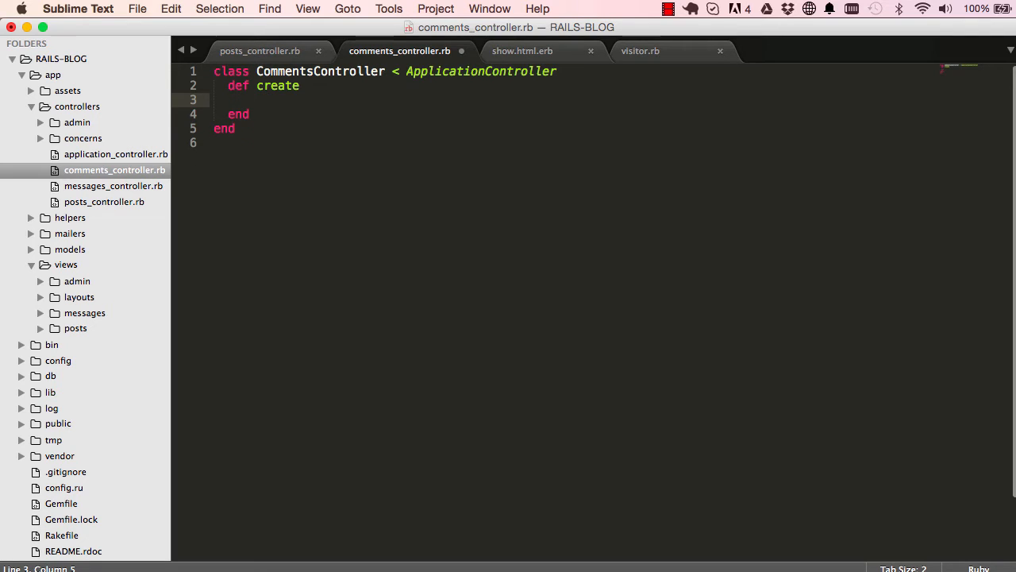
{"action": "type", "text": "redirect_tp"}
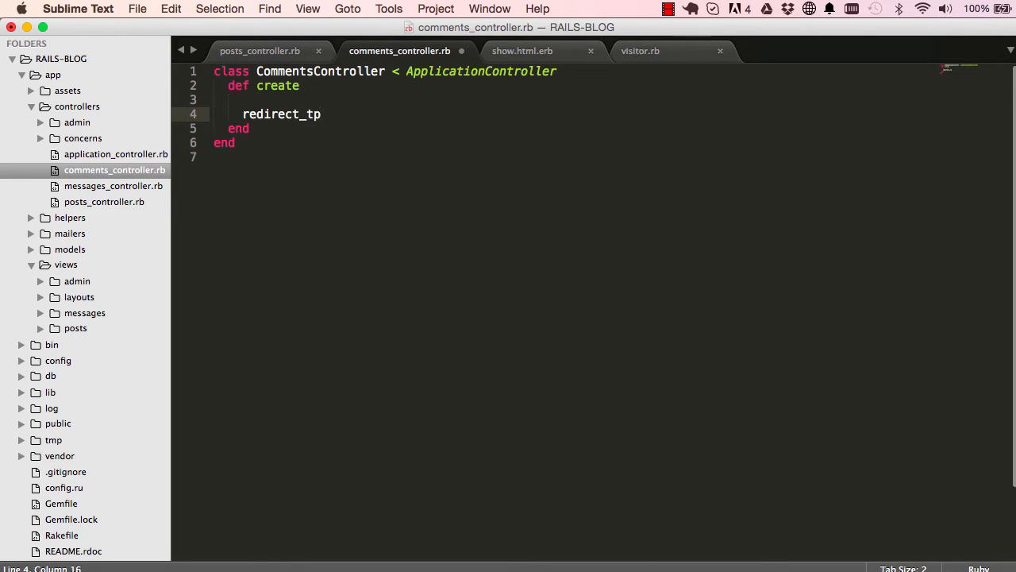
{"action": "type", "text": "o :back"}
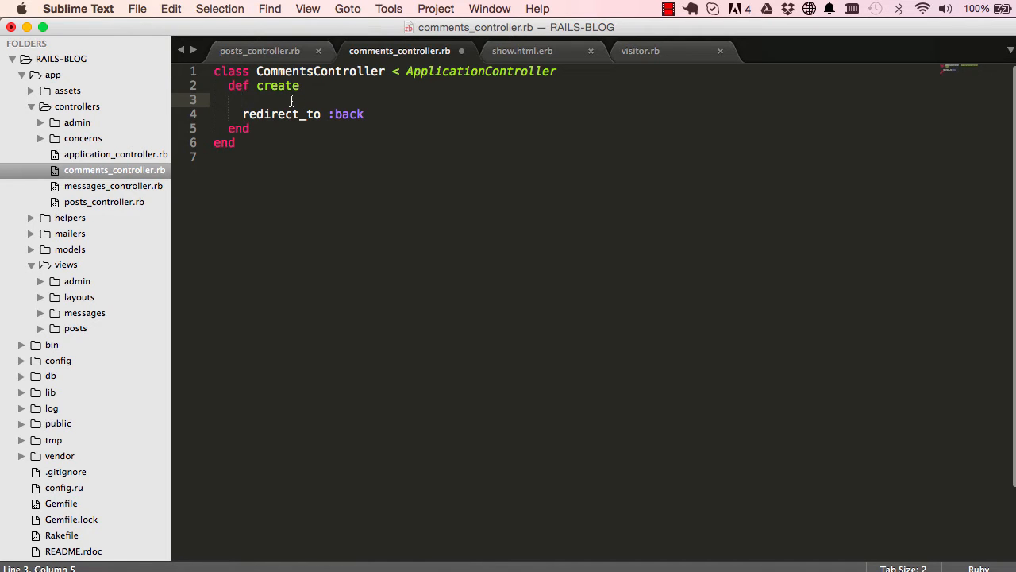
{"action": "type", "text": "byebug"}
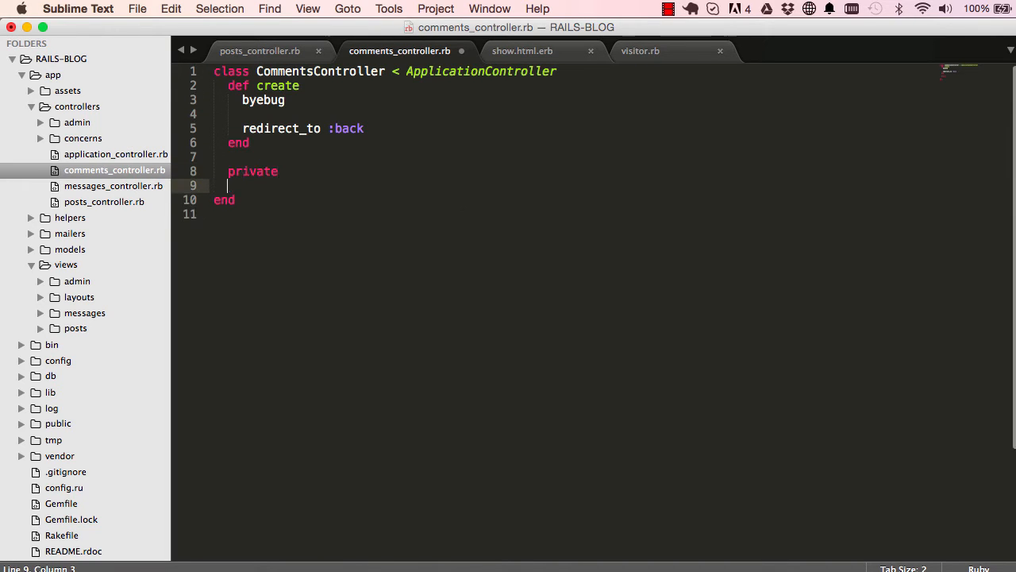
Add visitor_comments_params requiring :visitor and permitting fullname, email and comments_attributes (message, post_id)
{"action": "type", "text": "def visitor_"}
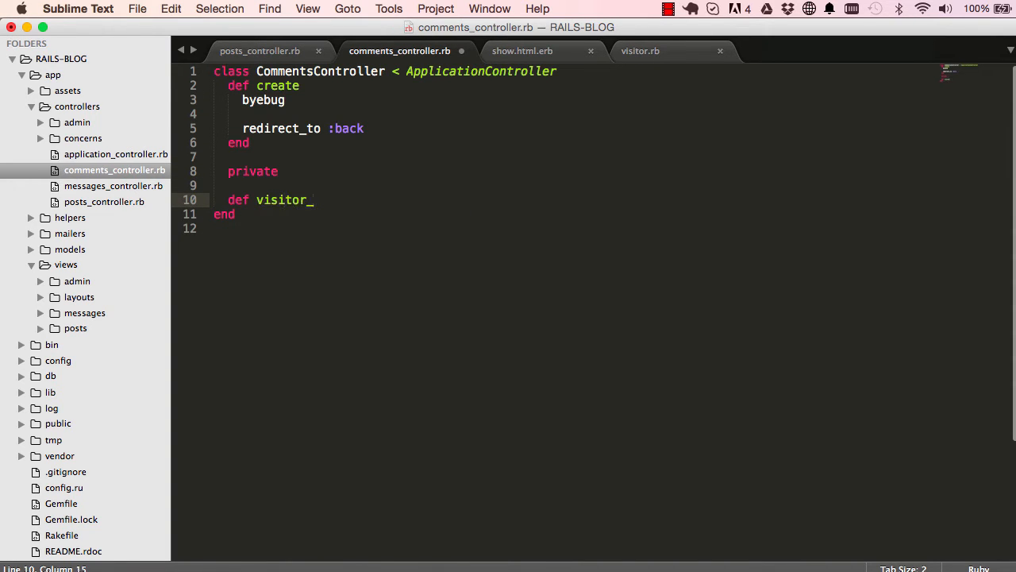
{"action": "type", "text": "comments_attribut"}
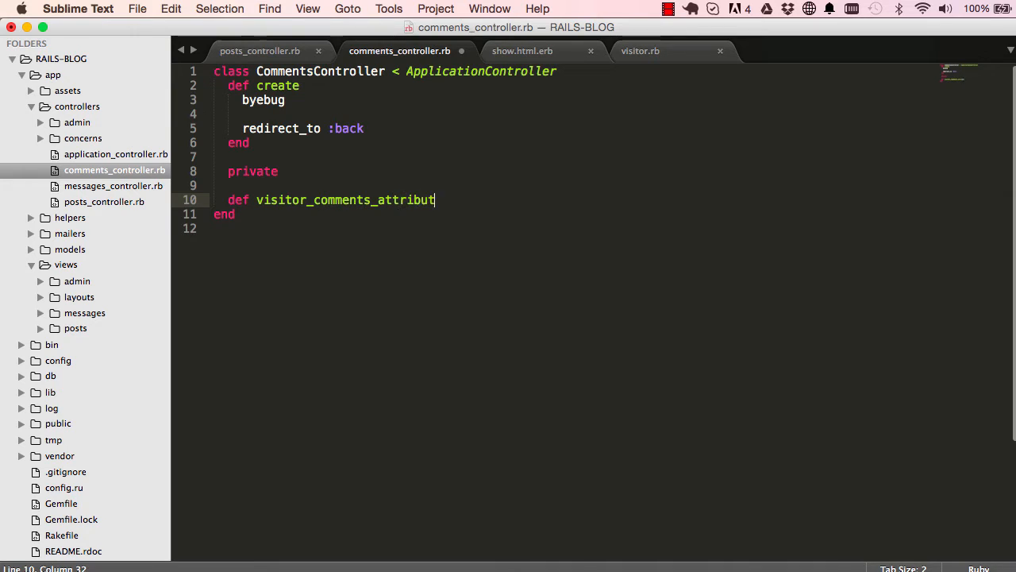
{"action": "key", "text": "backspace"}
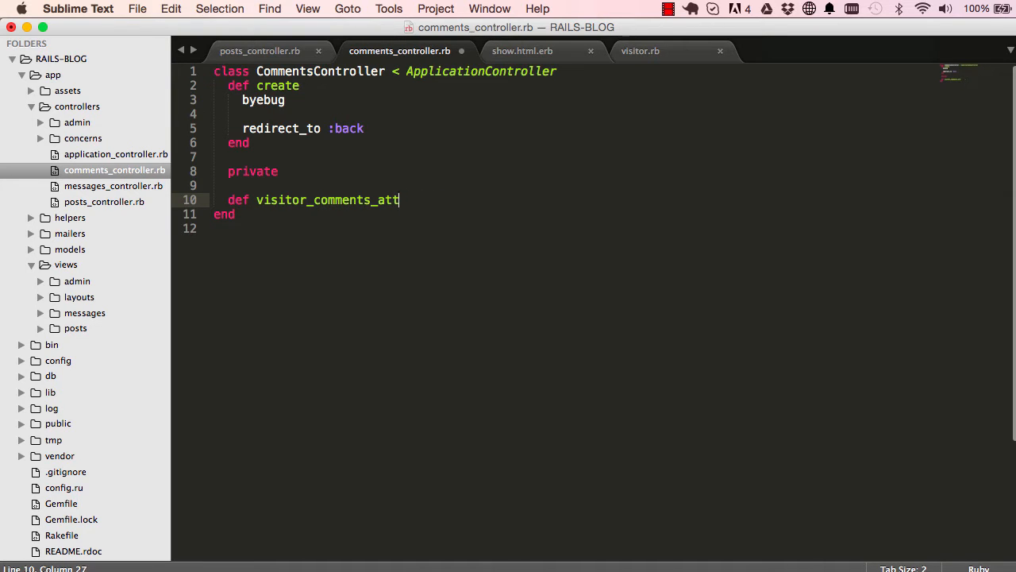
{"action": "type", "text": "params"}
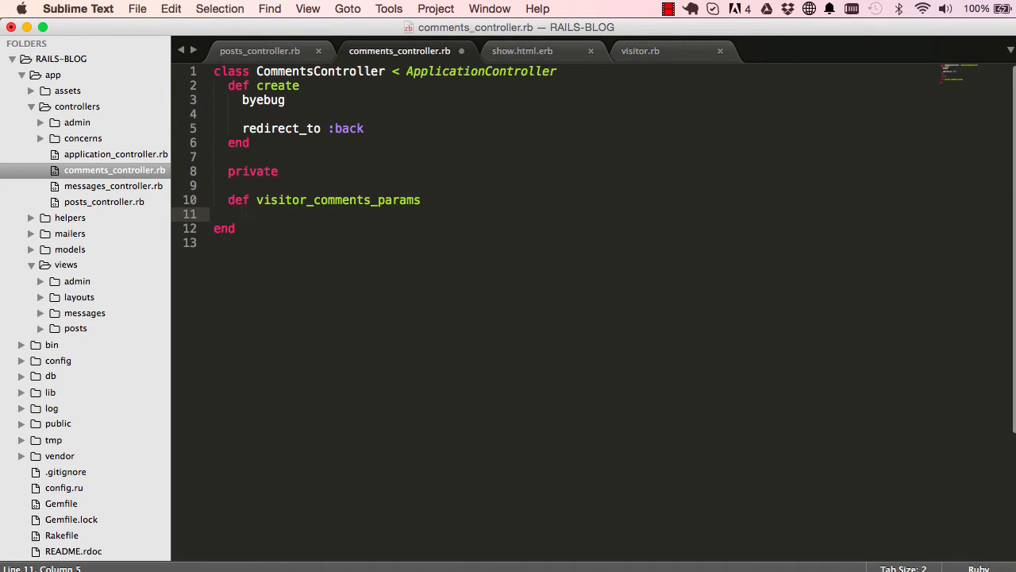
{"action": "type", "text": "params.requir"}
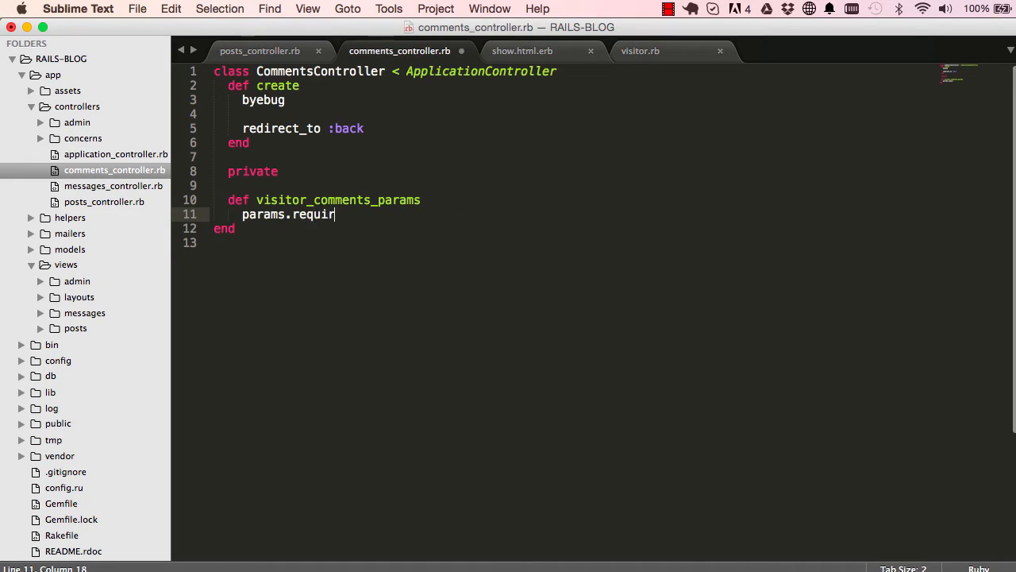
{"action": "type", "text": "e(:visitor)."}
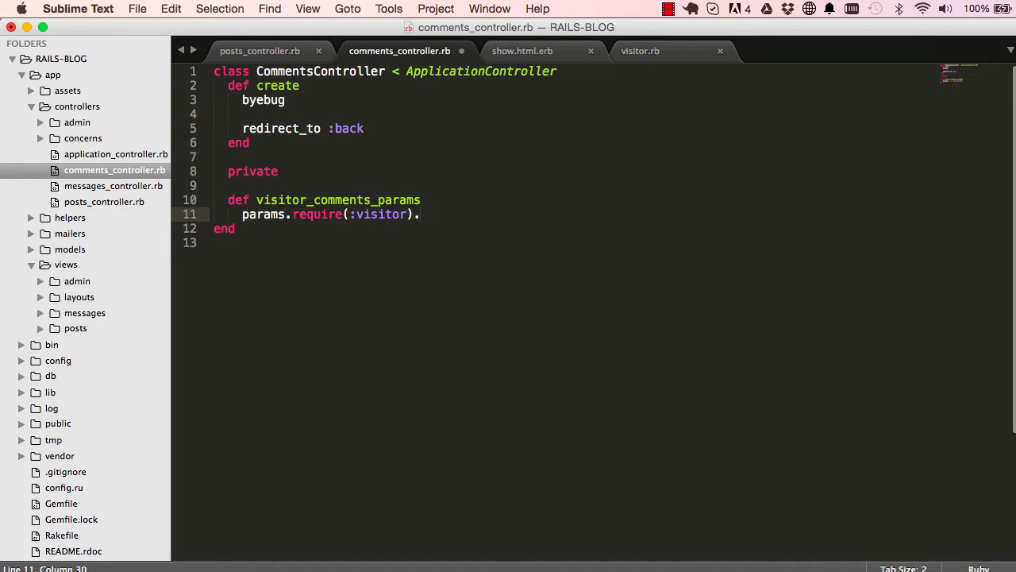
{"action": "type", "text": "permit()"}
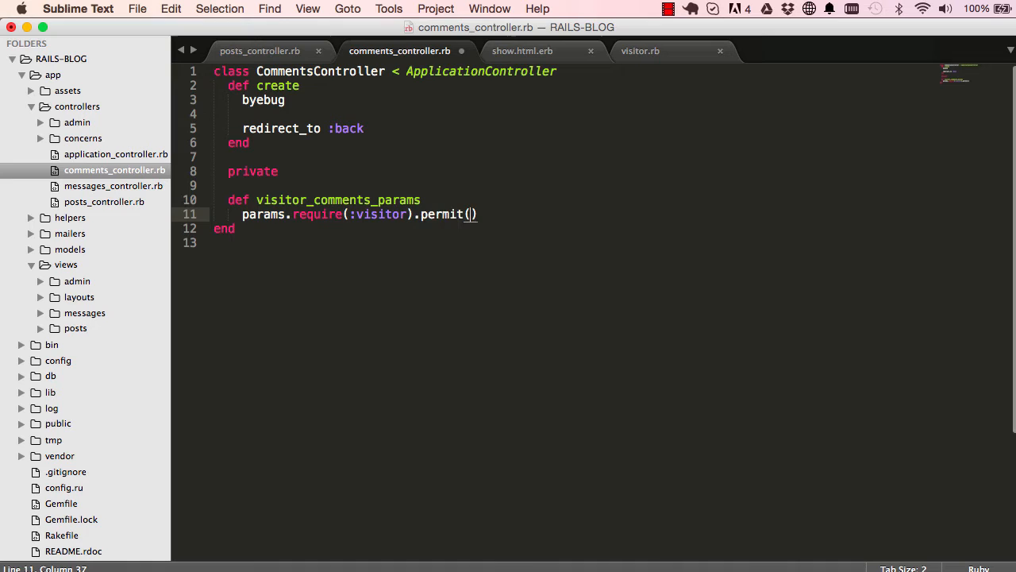
{"action": "type", "text": ":fullname,"}
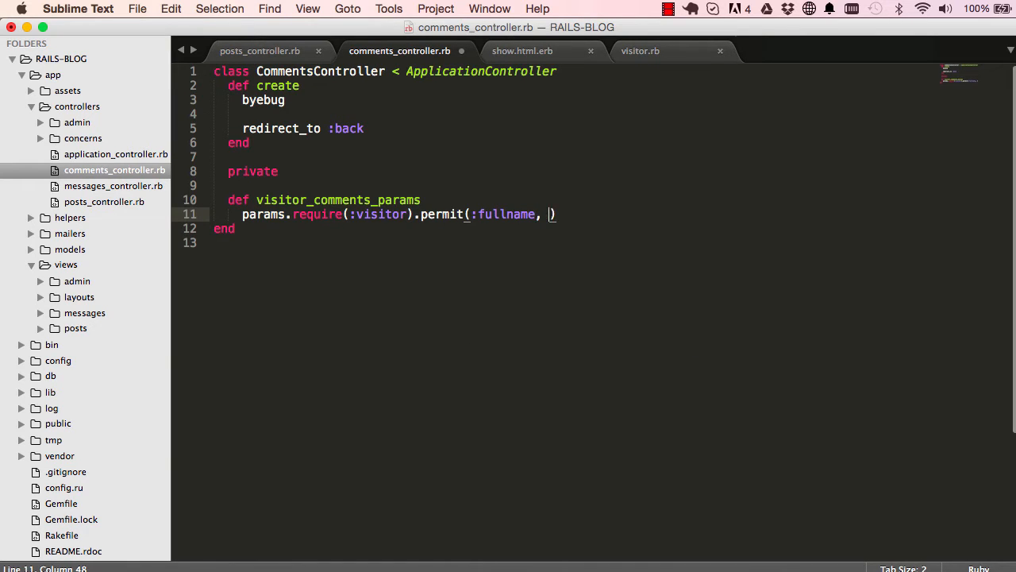
{"action": "type", "text": ":email,"}
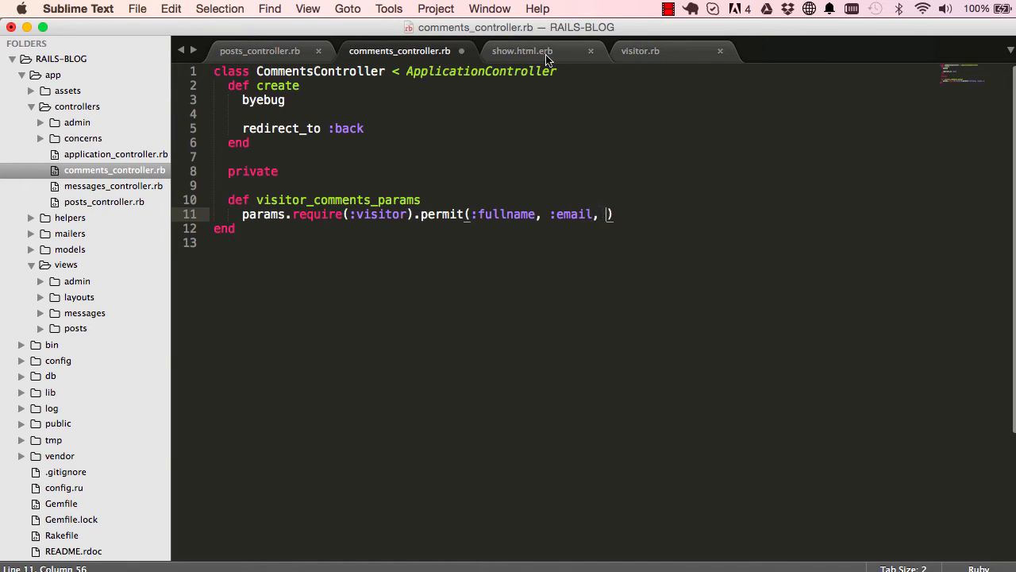
{"action": "left_click", "coordinate": [640, 50]}
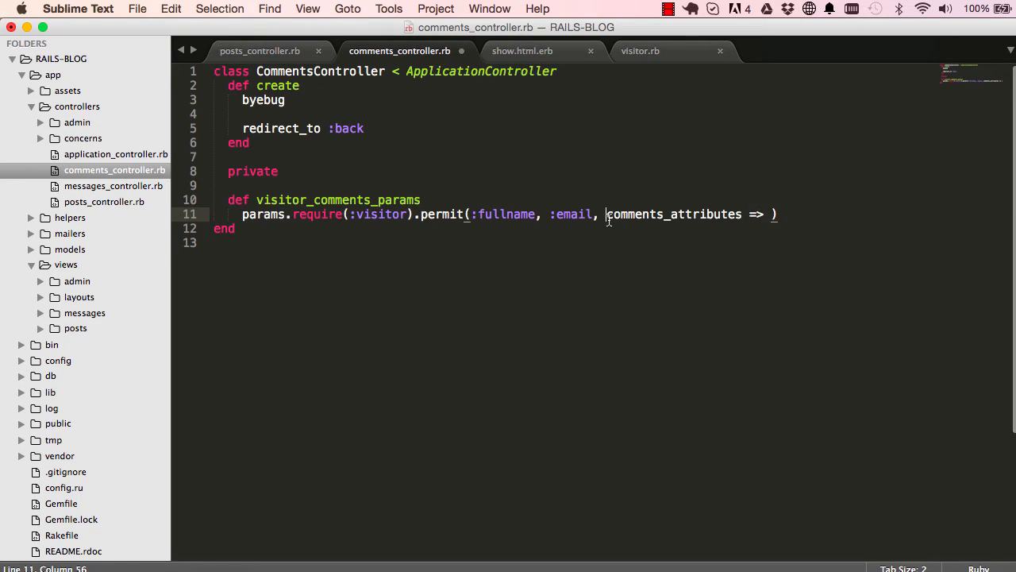
{"action": "type", "text": "[]"}
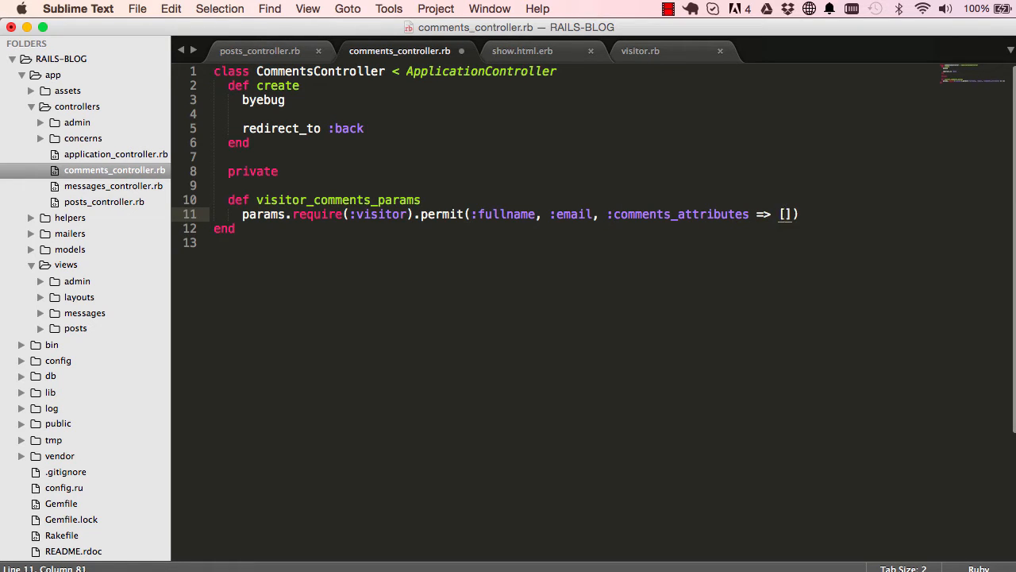
{"action": "type", "text": ":message, :post"}
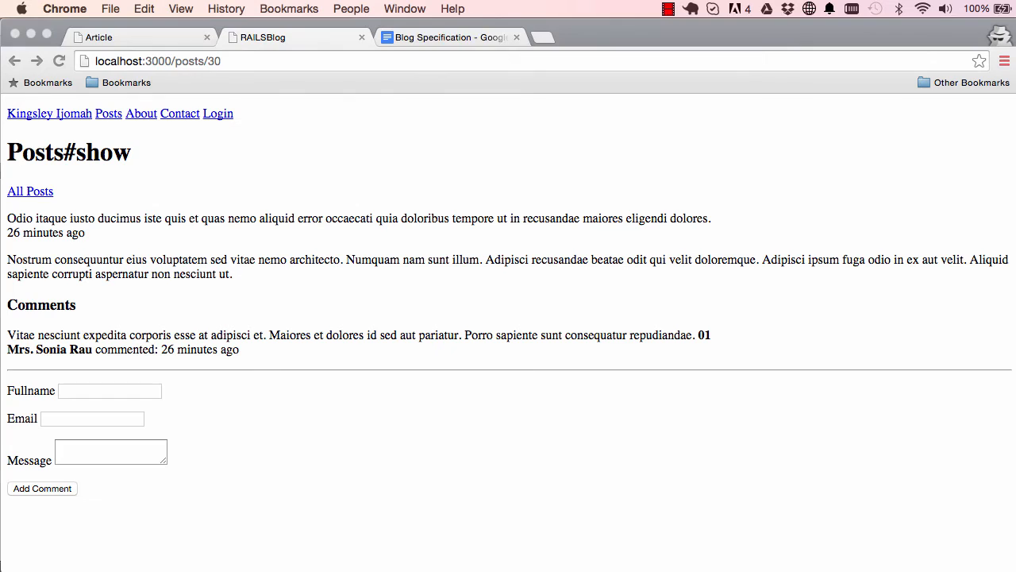
Reload the post page and submit a comment from kingsley saying 'This is a test.'
{"action": "left_click", "coordinate": [59, 61]}
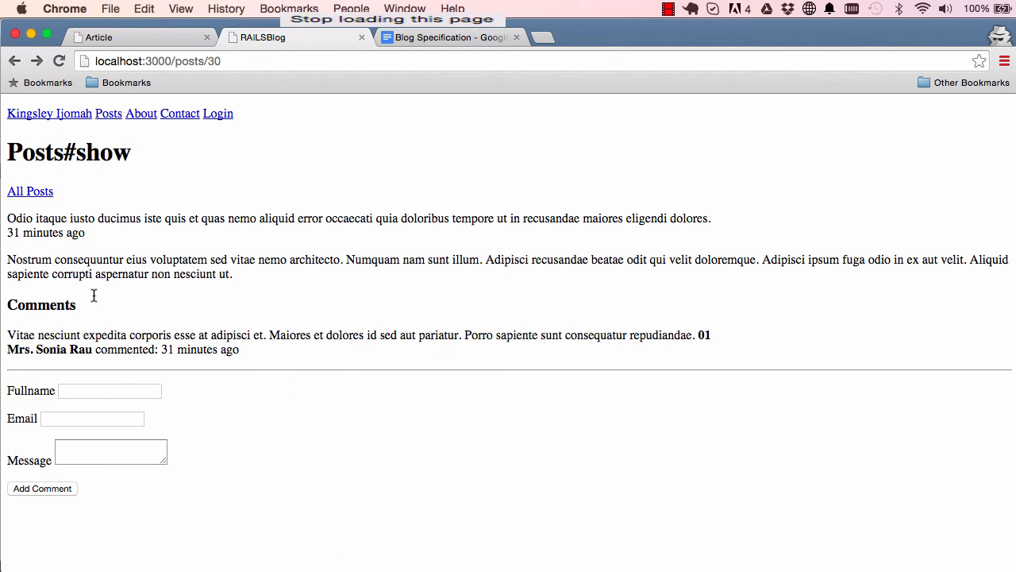
{"action": "type", "text": "kingsley"}
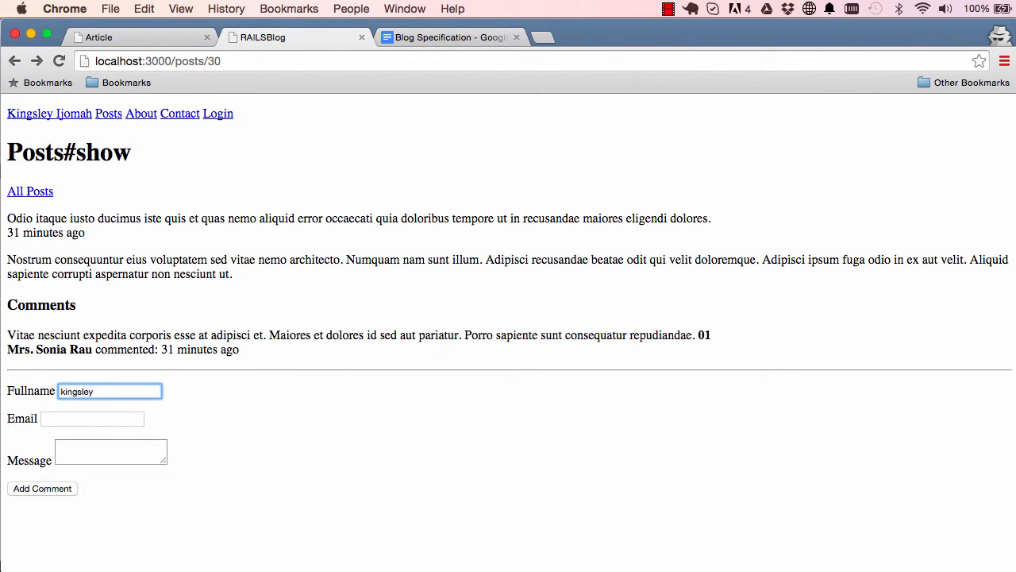
{"action": "type", "text": "kingsley@example.com"}
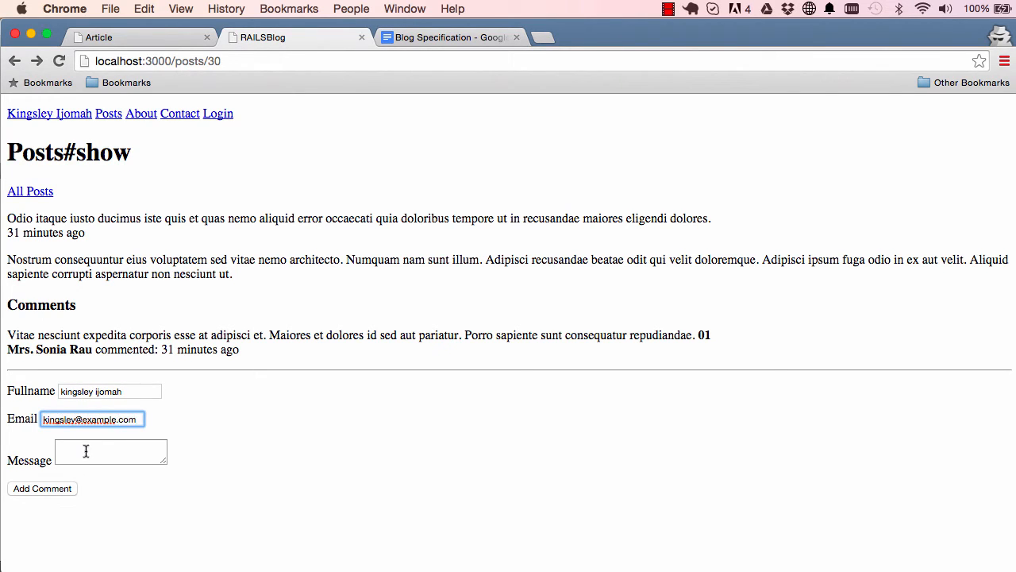
{"action": "type", "text": "This is a test."}
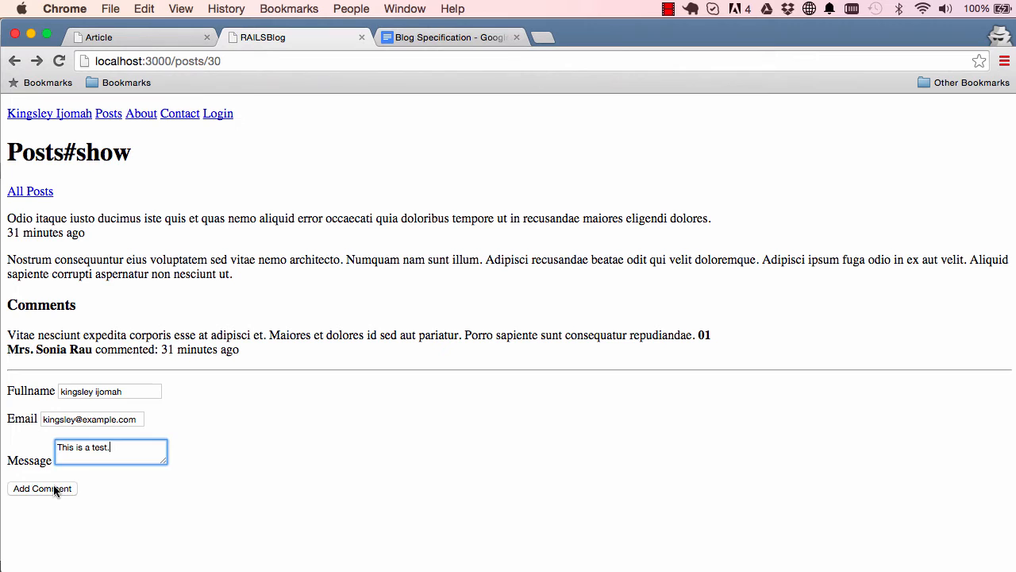
{"action": "left_click", "coordinate": [42, 489]}
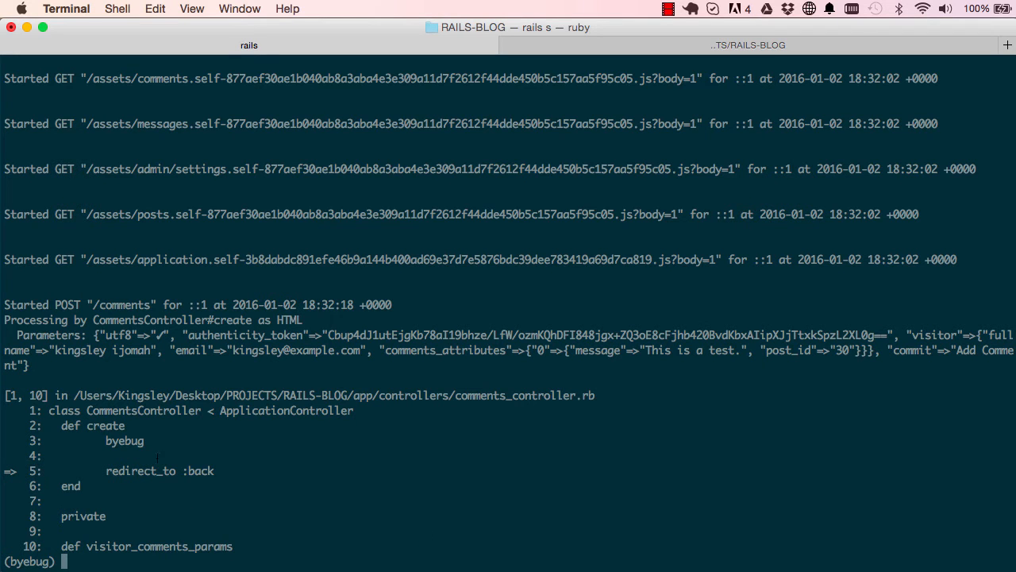
Evaluate visitor_comments_params at the byebug prompt to inspect the permitted nested params
{"action": "double_click", "coordinate": [159, 546]}
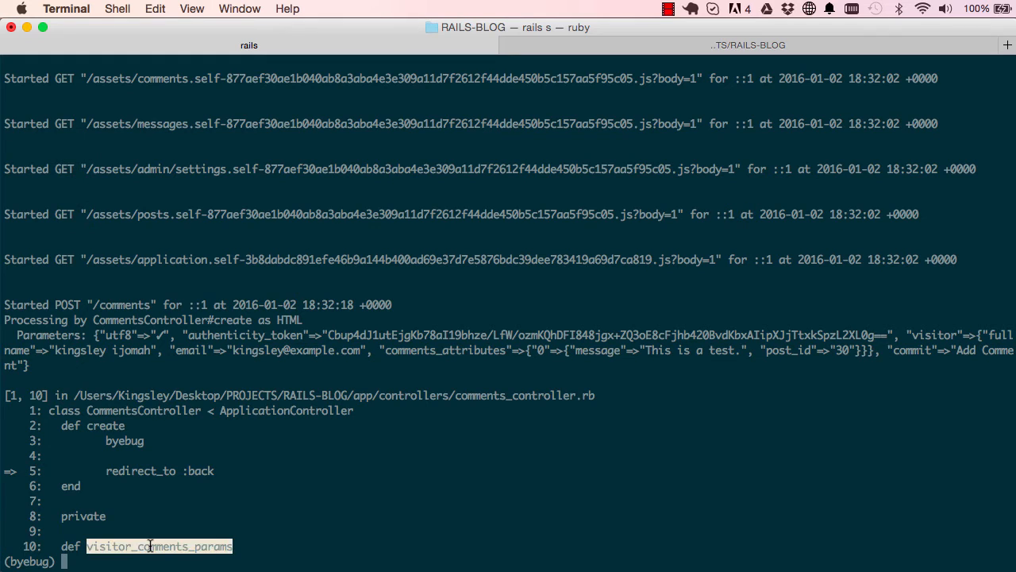
{"action": "type", "text": "visitor_comments_params"}
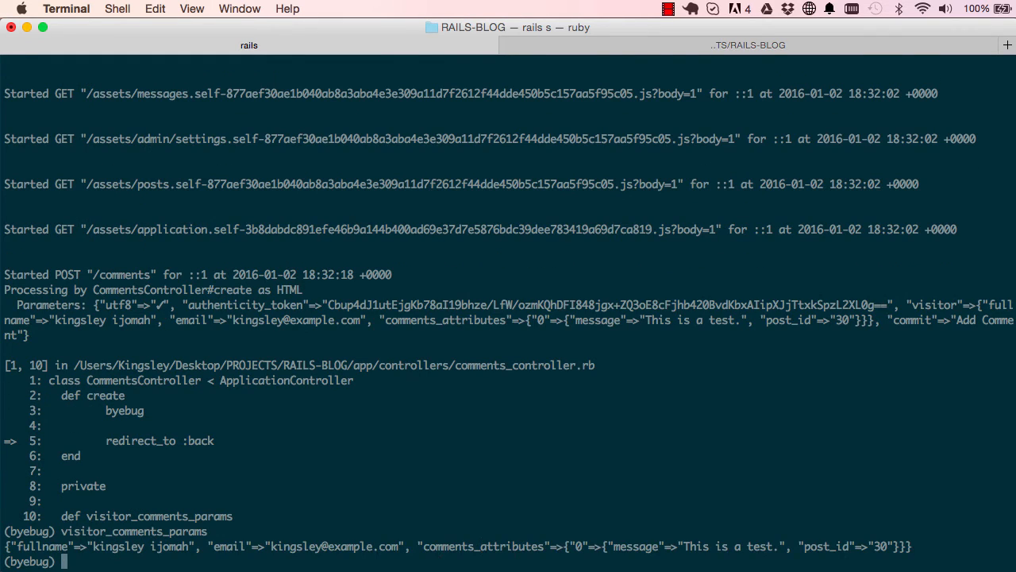
{"action": "double_click", "coordinate": [229, 546]}
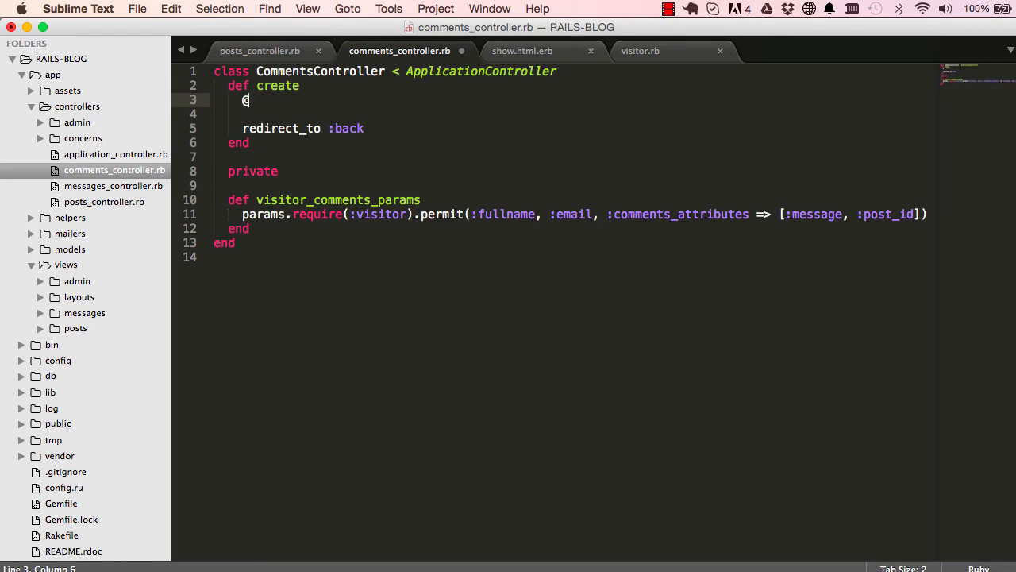
{"action": "type", "text": "visitor ="}
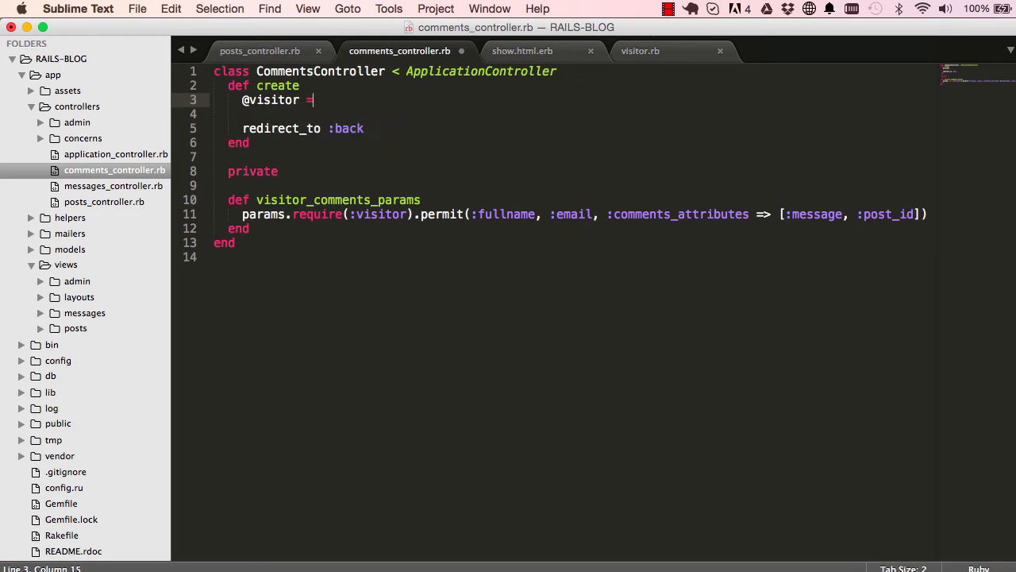
{"action": "type", "text": "Visitor.new"}
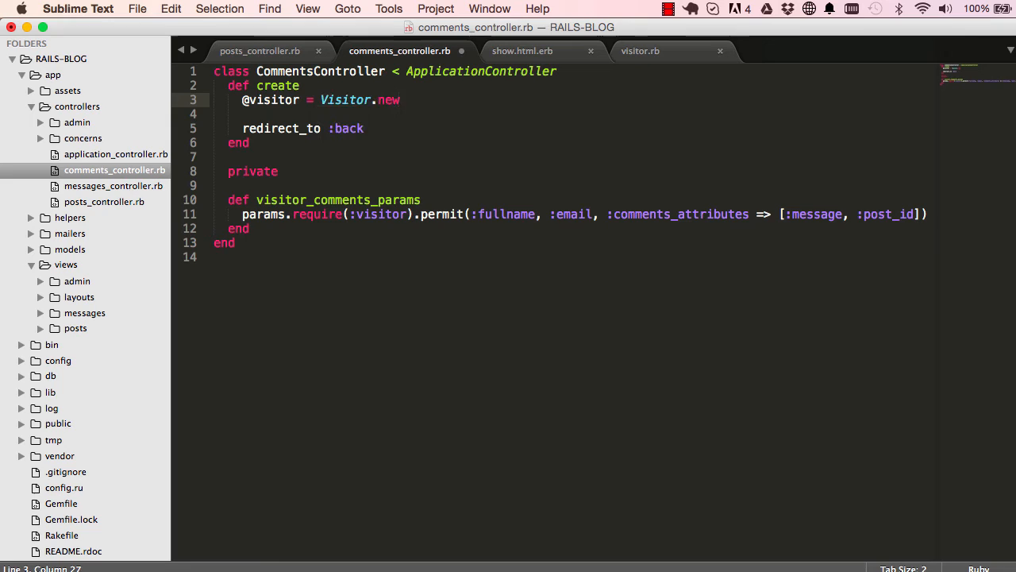
{"action": "type", "text": "(visitor_comments_params)"}
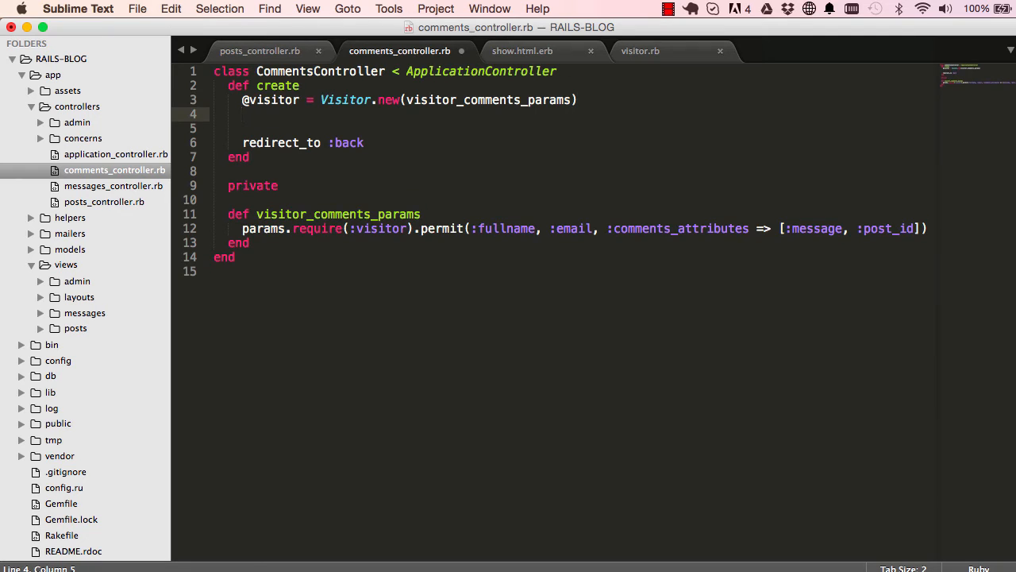
{"action": "type", "text": "@visitor"}
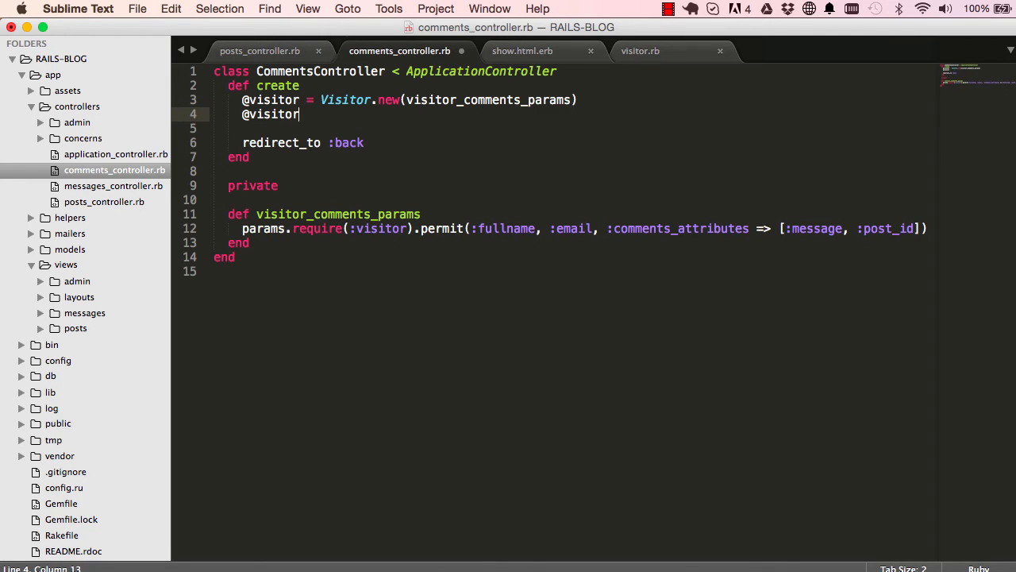
{"action": "type", "text": ".save"}
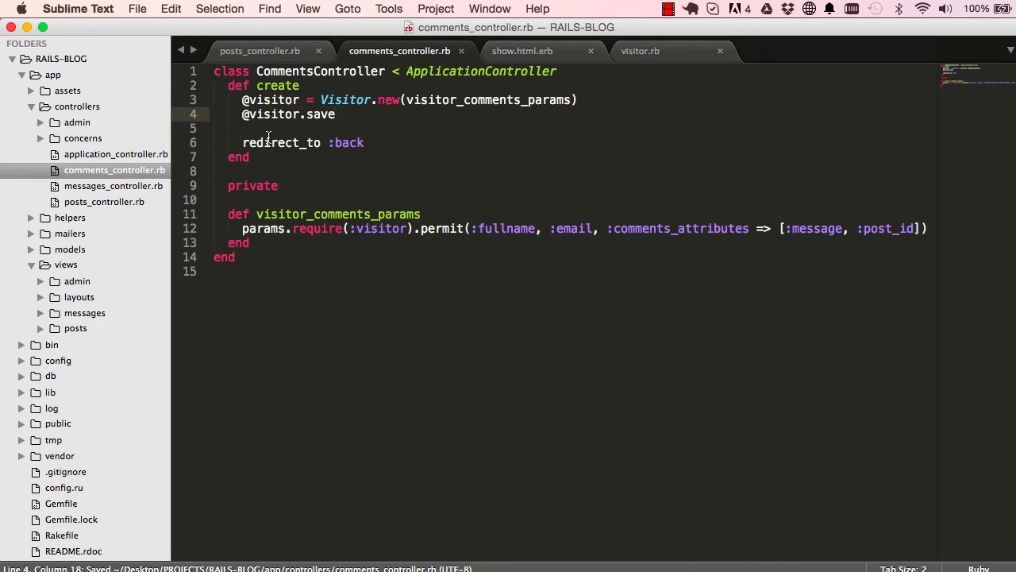
{"action": "left_click", "coordinate": [685, 228]}
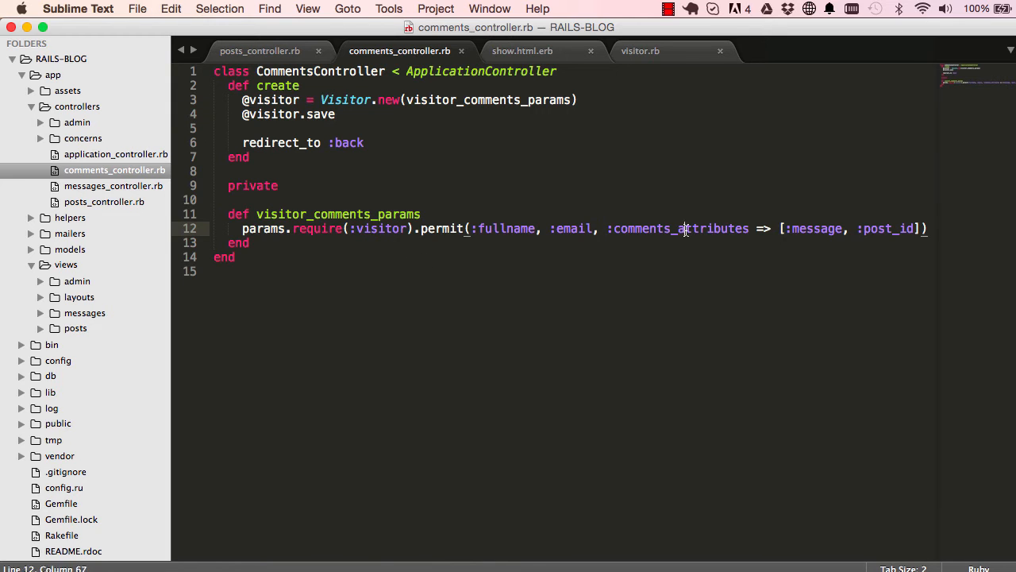
{"action": "left_click", "coordinate": [640, 50]}
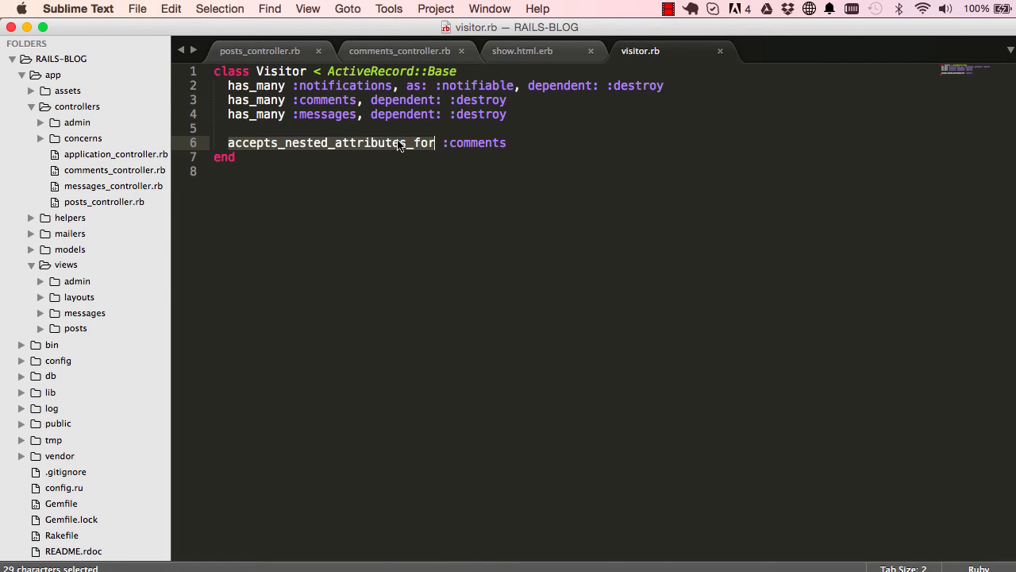
{"action": "left_click", "coordinate": [399, 51]}
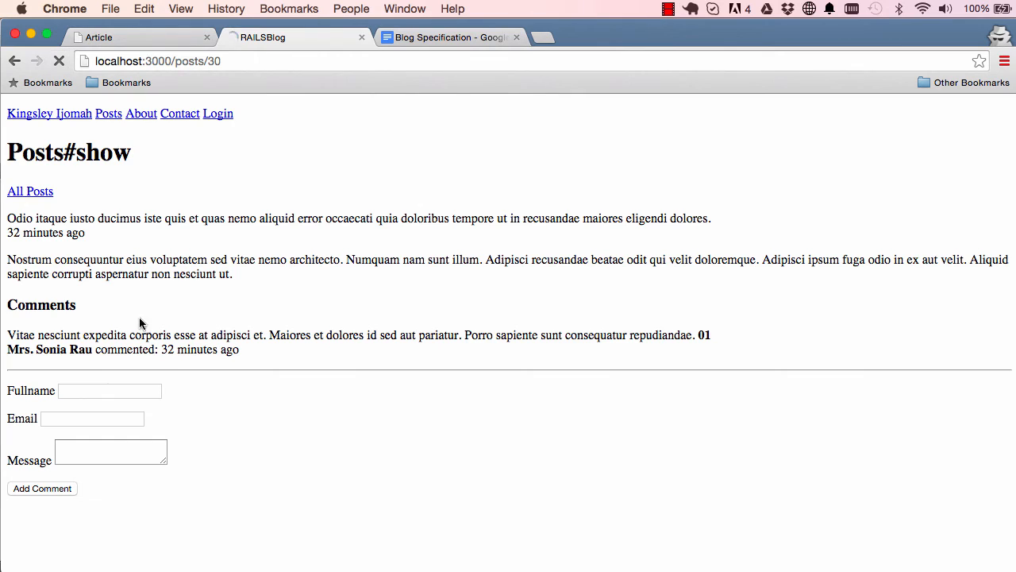
Submit 'This is a test.' as Kingsley Ijomah and reload the post to see it listed
{"action": "left_click", "coordinate": [110, 391]}
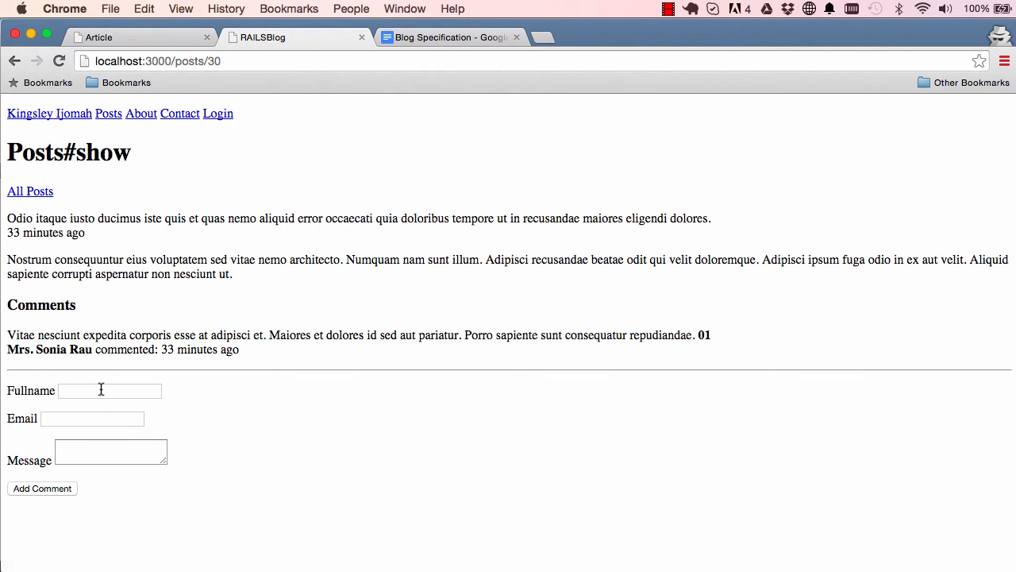
{"action": "type", "text": "Kingsley Ijomah"}
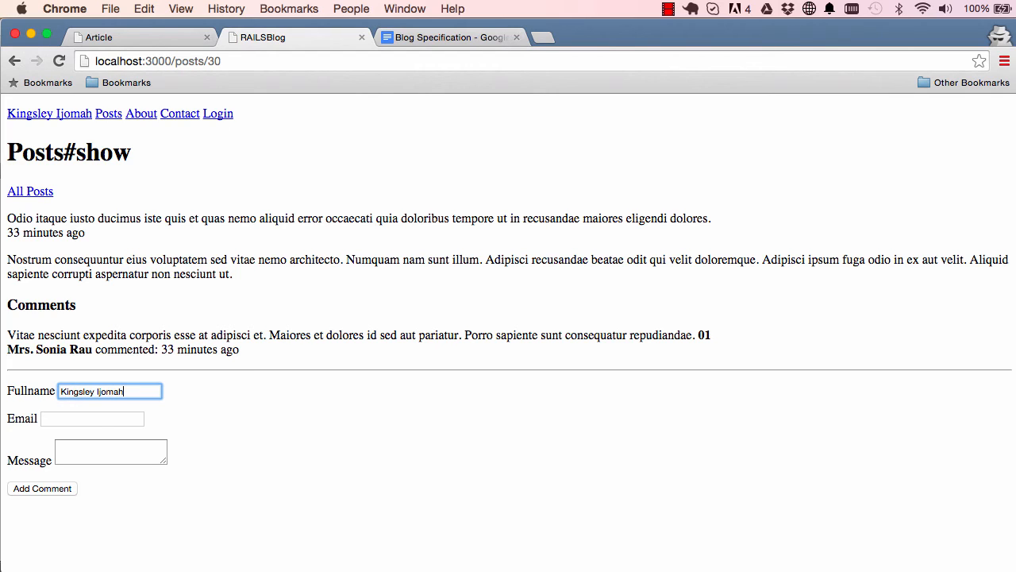
{"action": "type", "text": "king@examp.com"}
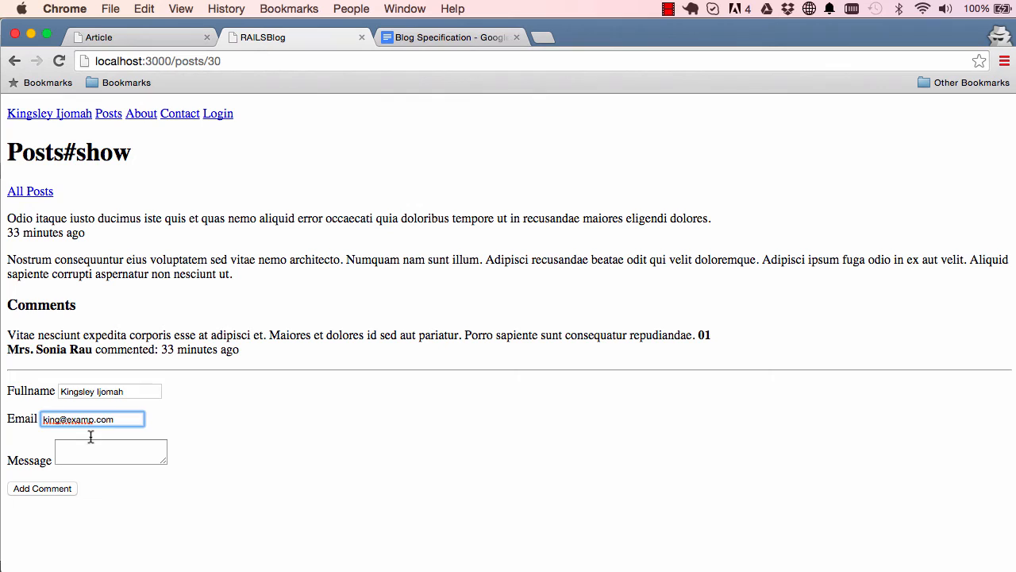
{"action": "type", "text": "This is a test."}
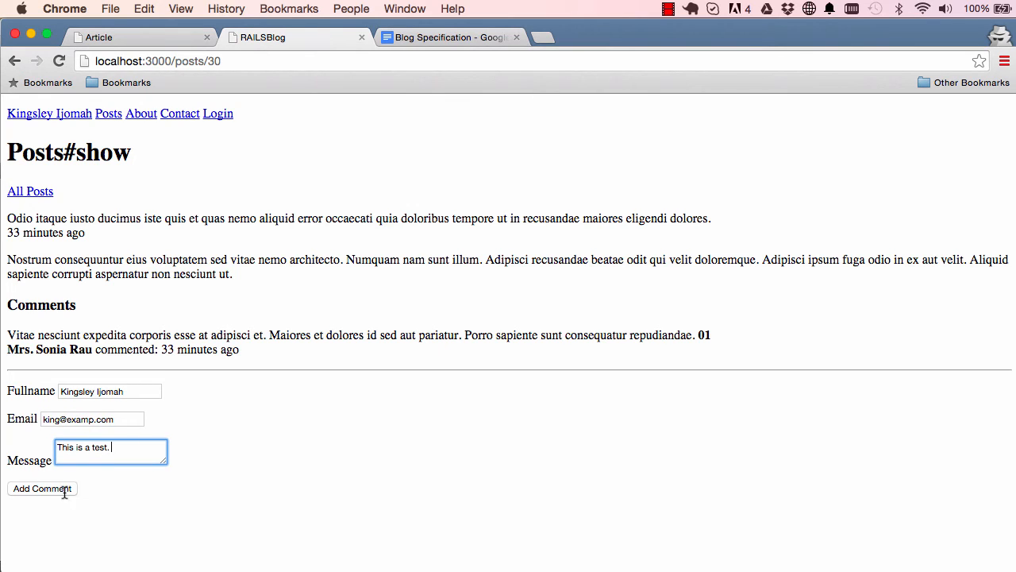
{"action": "left_click", "coordinate": [42, 489]}
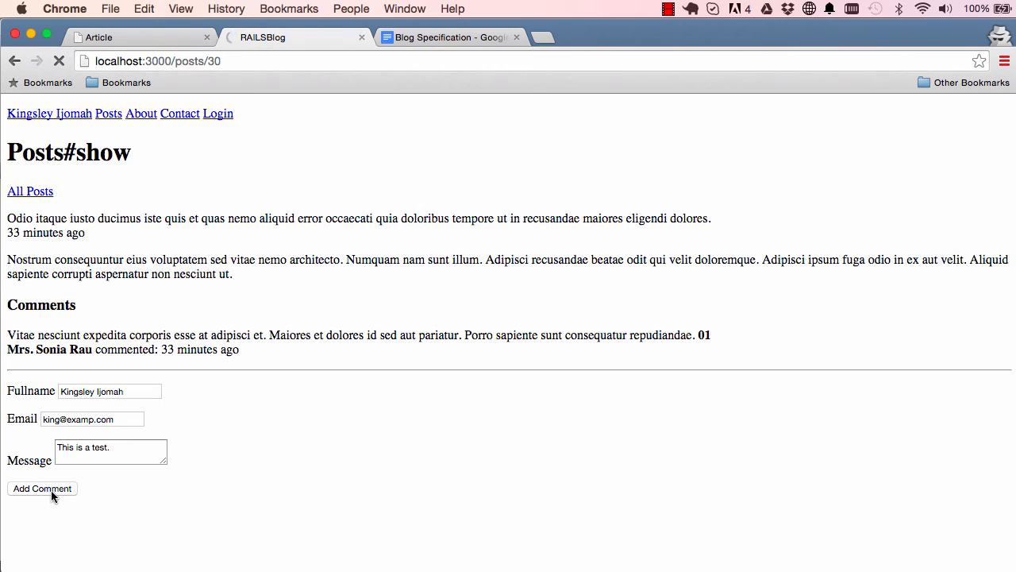
{"action": "left_click", "coordinate": [42, 488]}
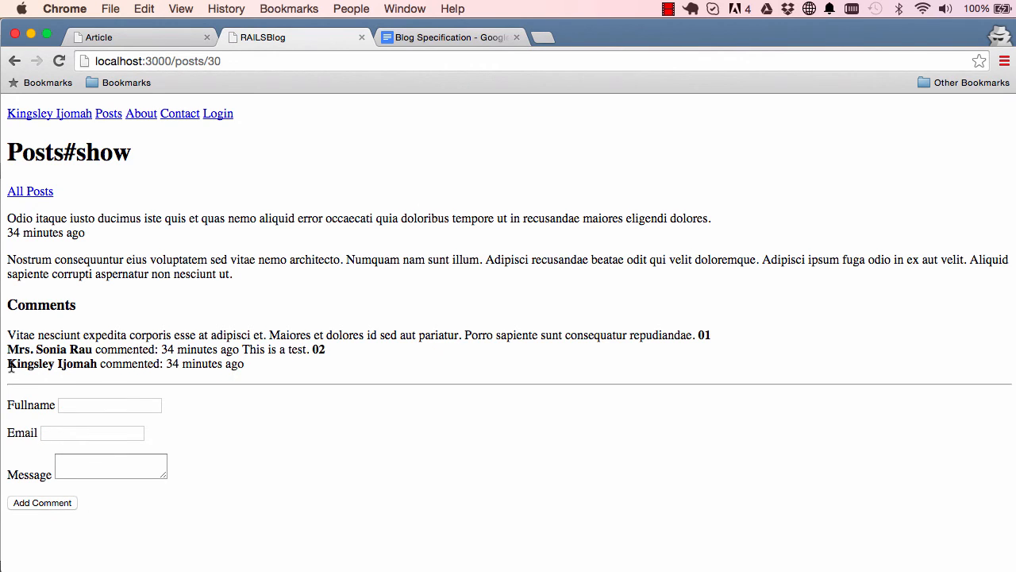
{"action": "double_click", "coordinate": [129, 364]}
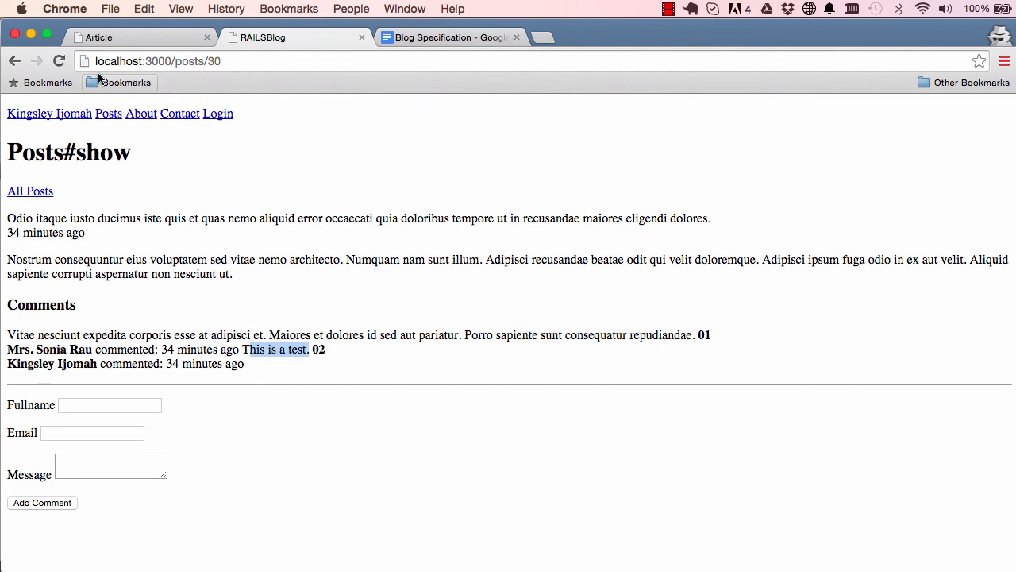
{"action": "left_click", "coordinate": [60, 60]}
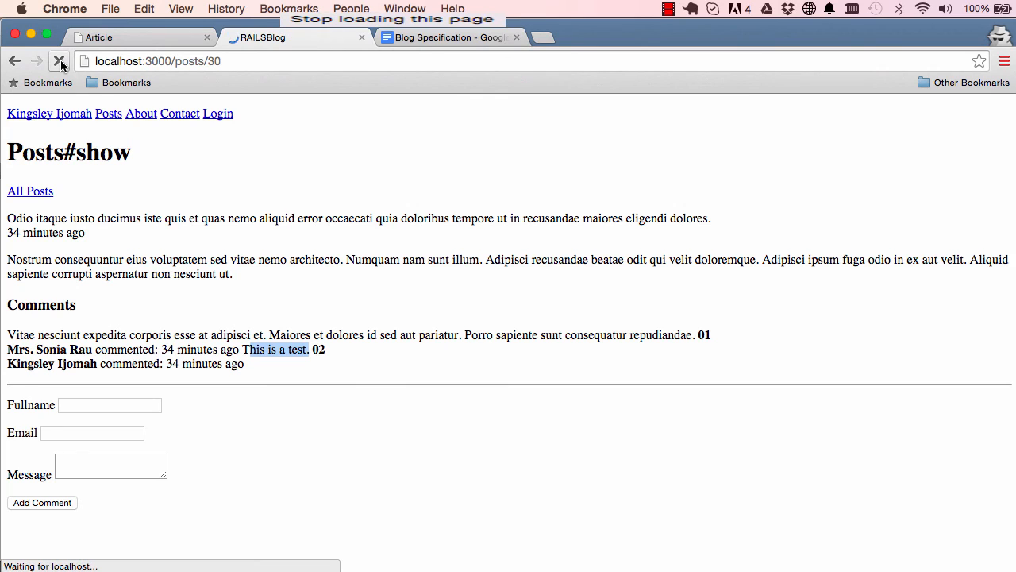
{"action": "left_click", "coordinate": [60, 61]}
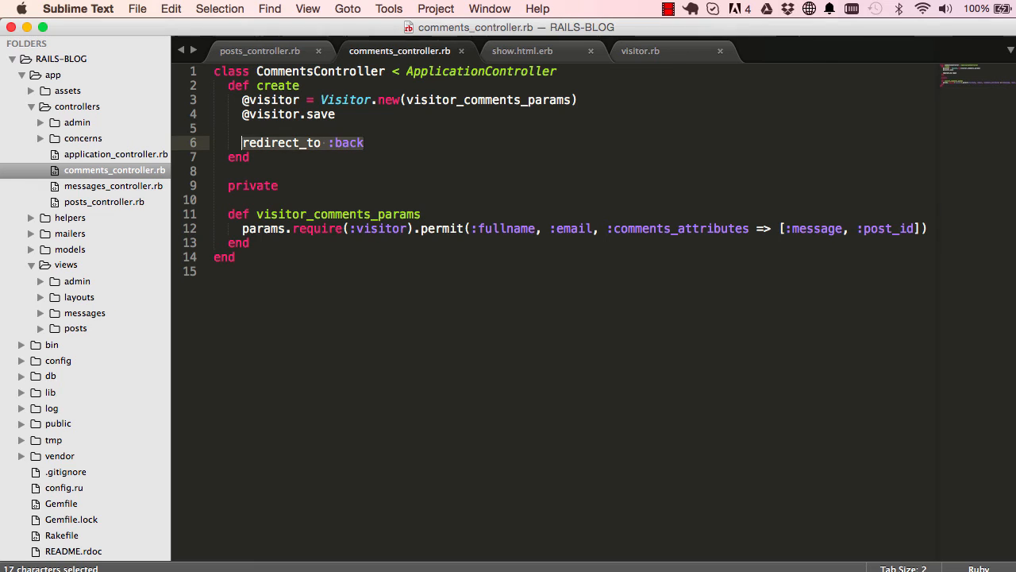
Switch to show.html.erb to inspect the time_ago call in the comments loop
{"action": "left_click", "coordinate": [522, 50]}
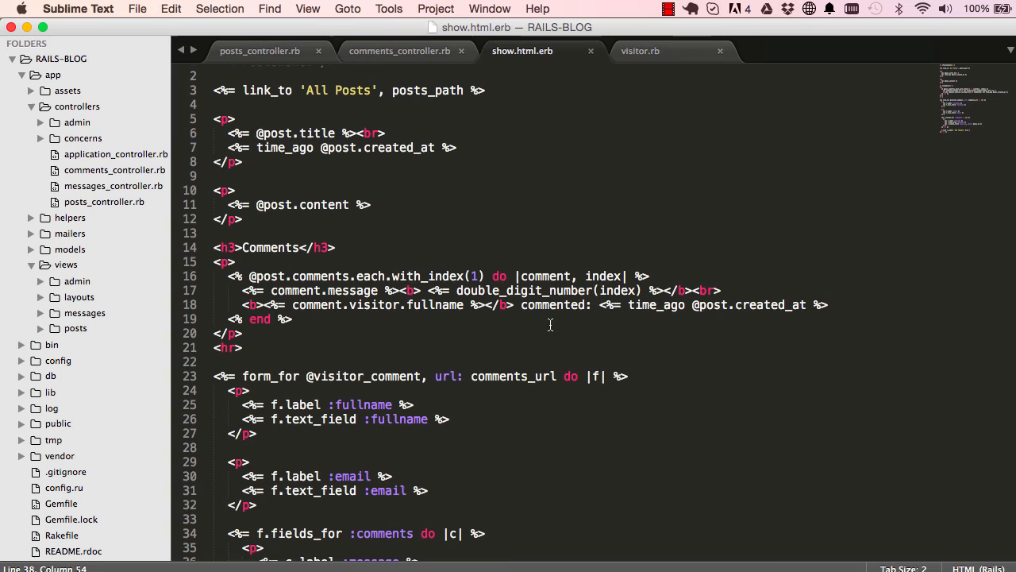
{"action": "mouse_move", "coordinate": [602, 322]}
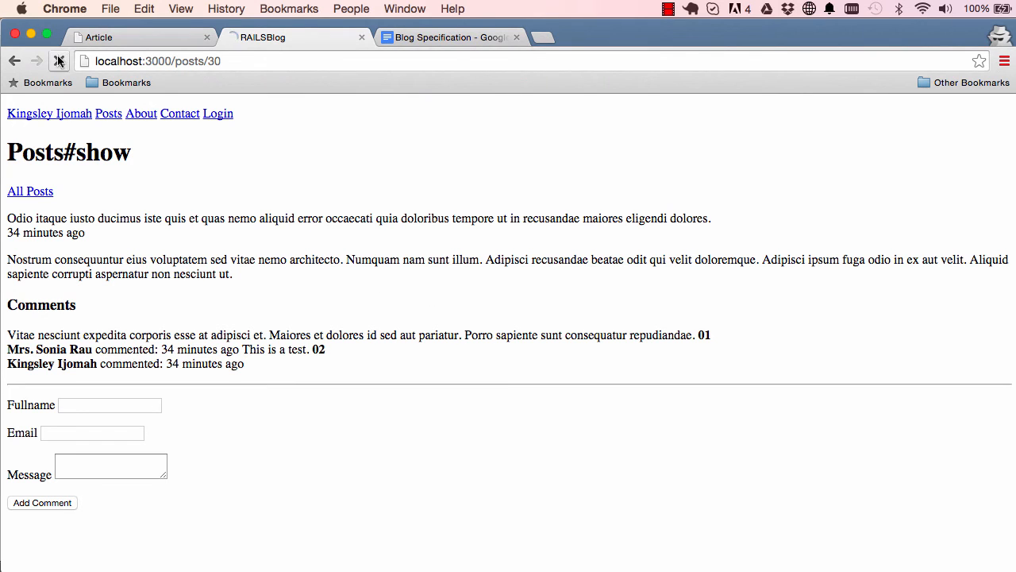
Reload the post page to confirm the new comment shows 1 minute ago
{"action": "left_click", "coordinate": [59, 61]}
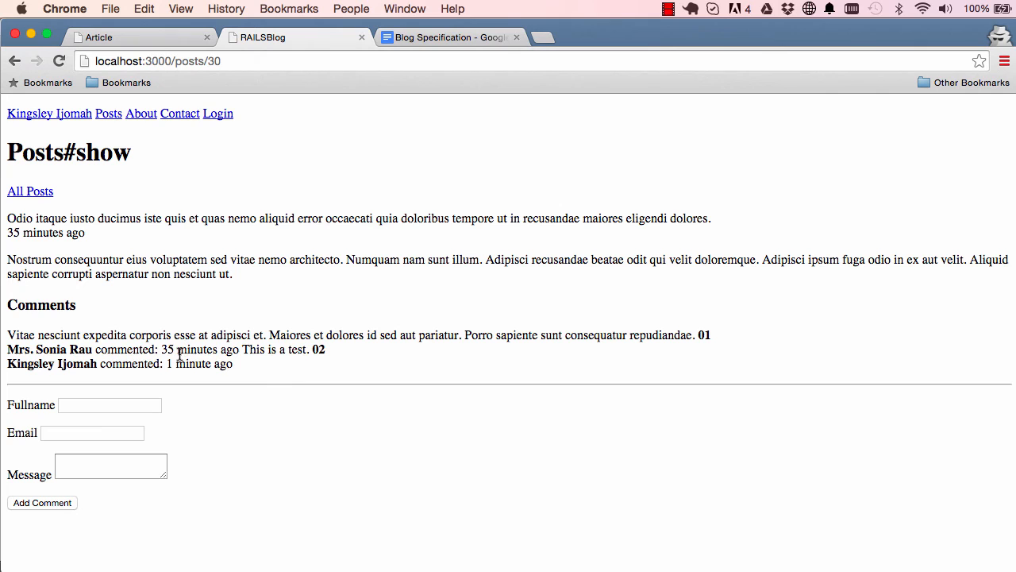
{"action": "left_click", "coordinate": [450, 37]}
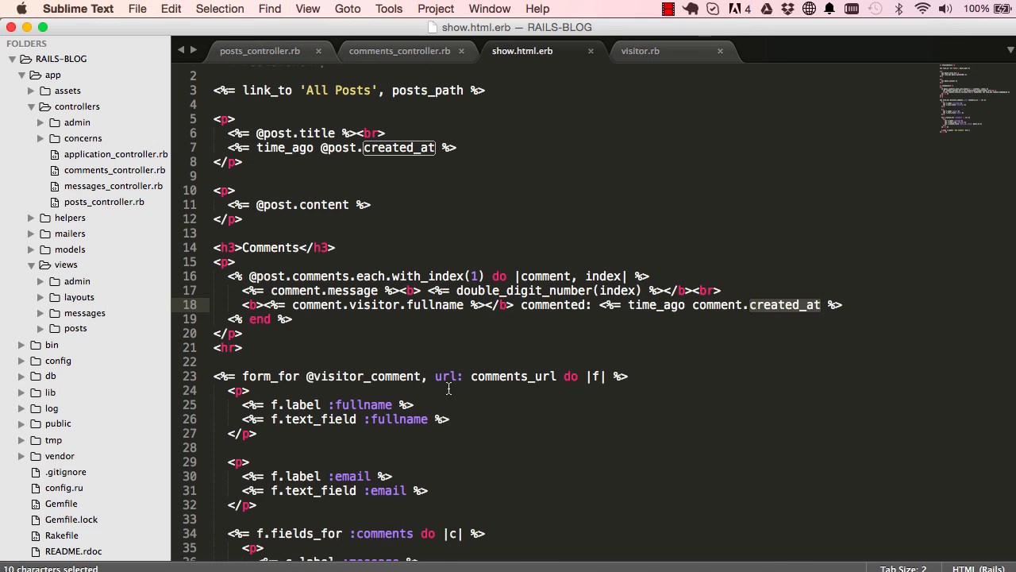
Review the hidden post_id field, Visitor model, then comments_attributes permission in CommentsController
{"action": "scroll", "scroll_direction": "down", "scroll_amount": 3}
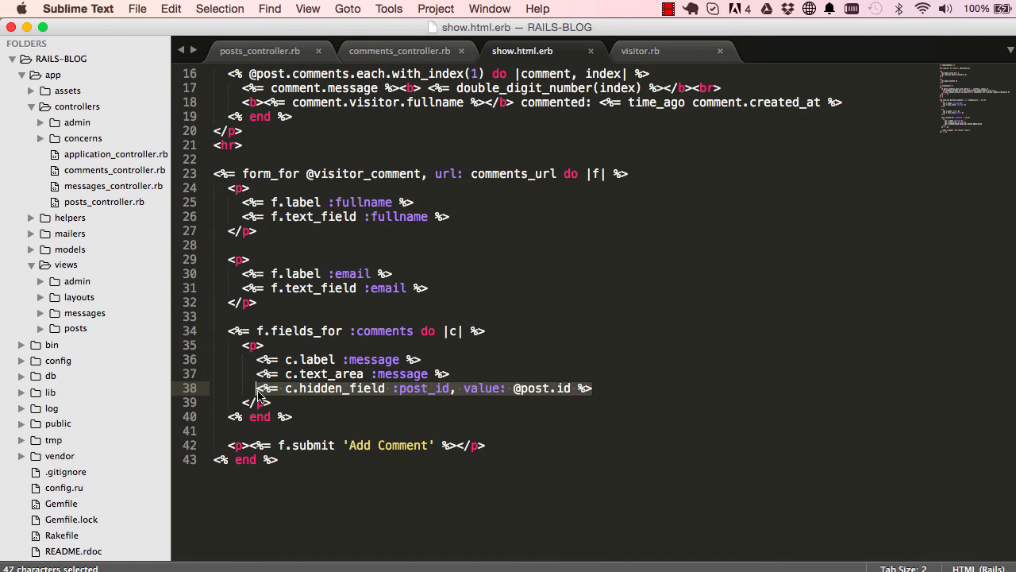
{"action": "left_click", "coordinate": [640, 51]}
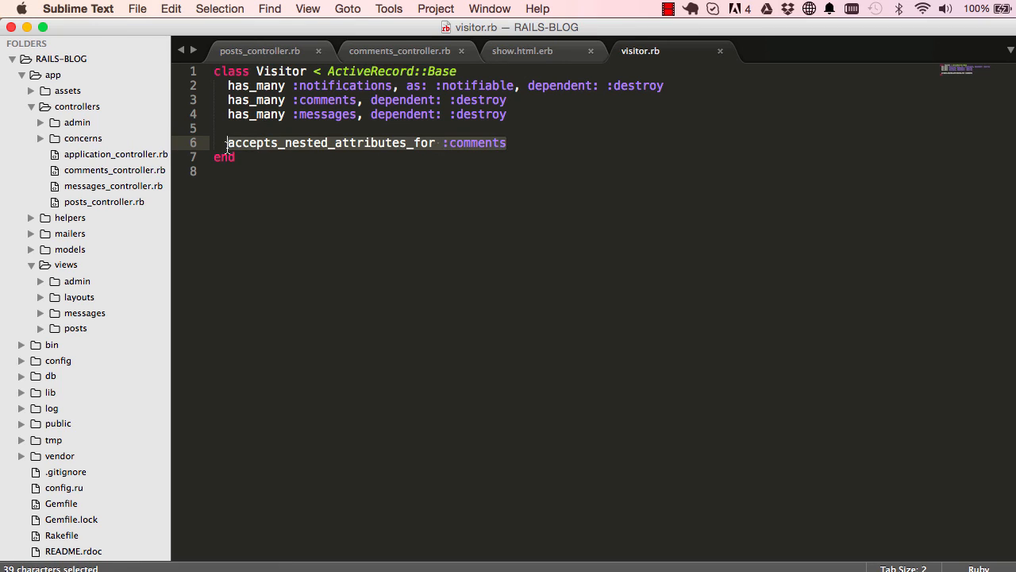
{"action": "left_click", "coordinate": [399, 51]}
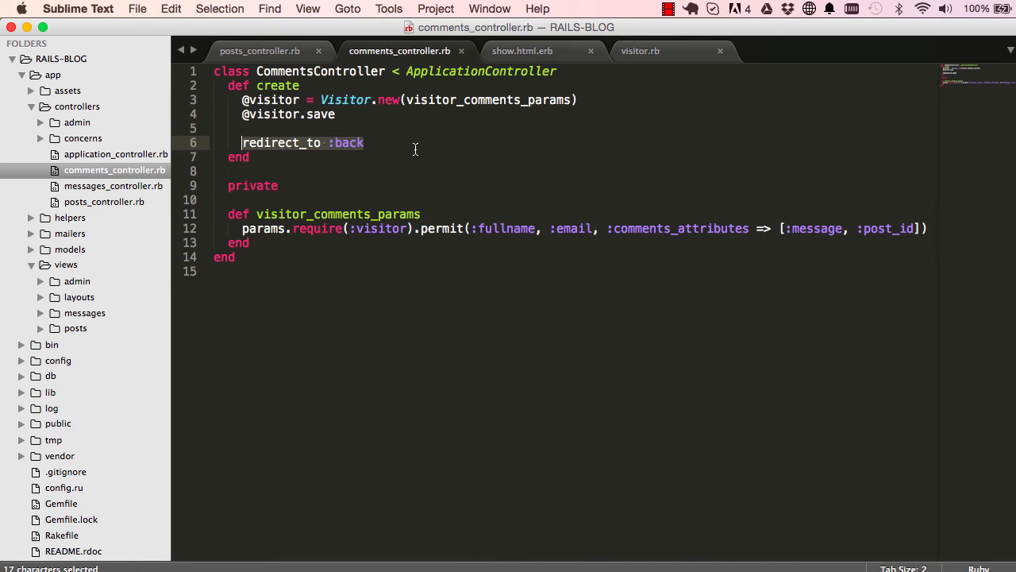
{"action": "double_click", "coordinate": [679, 229]}
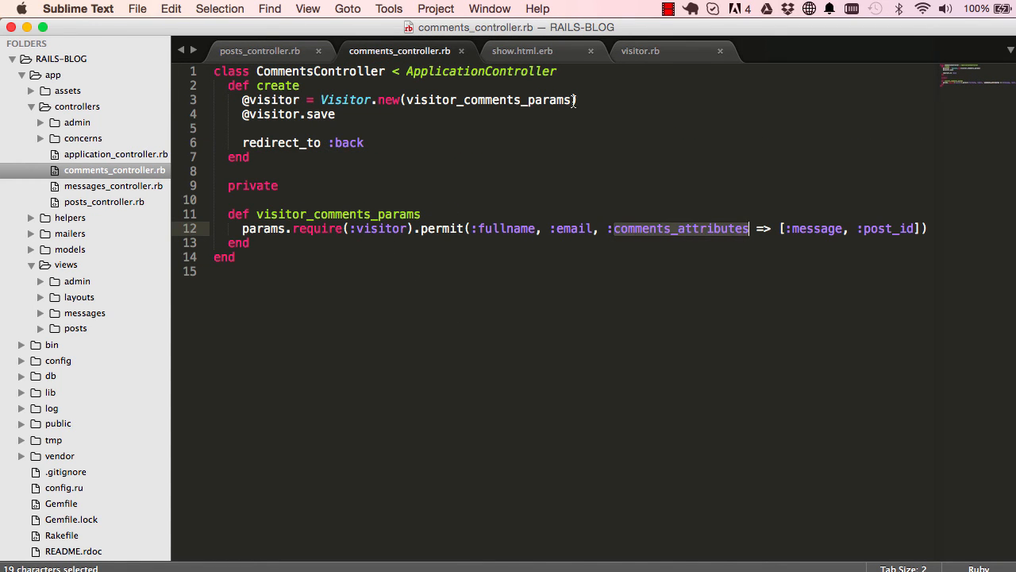